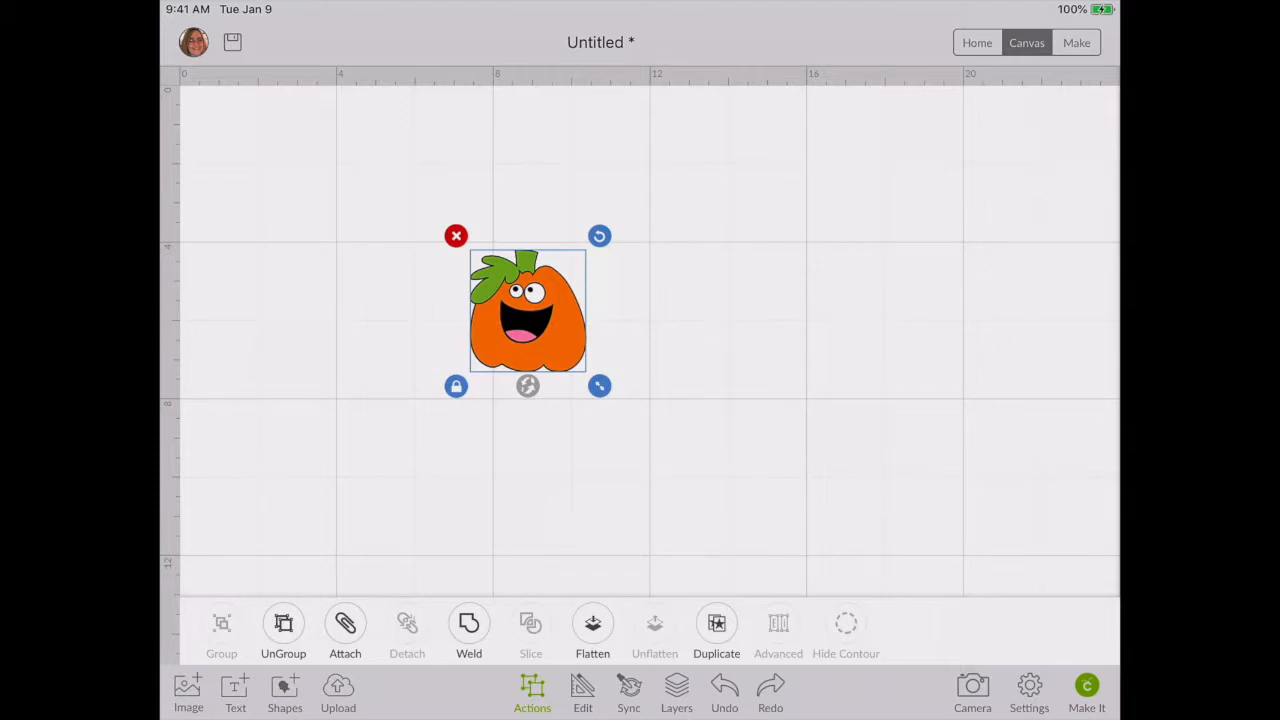
- Enlarge and reposition the pumpkin, then show its seven layers
drag(599, 386, 745, 515)
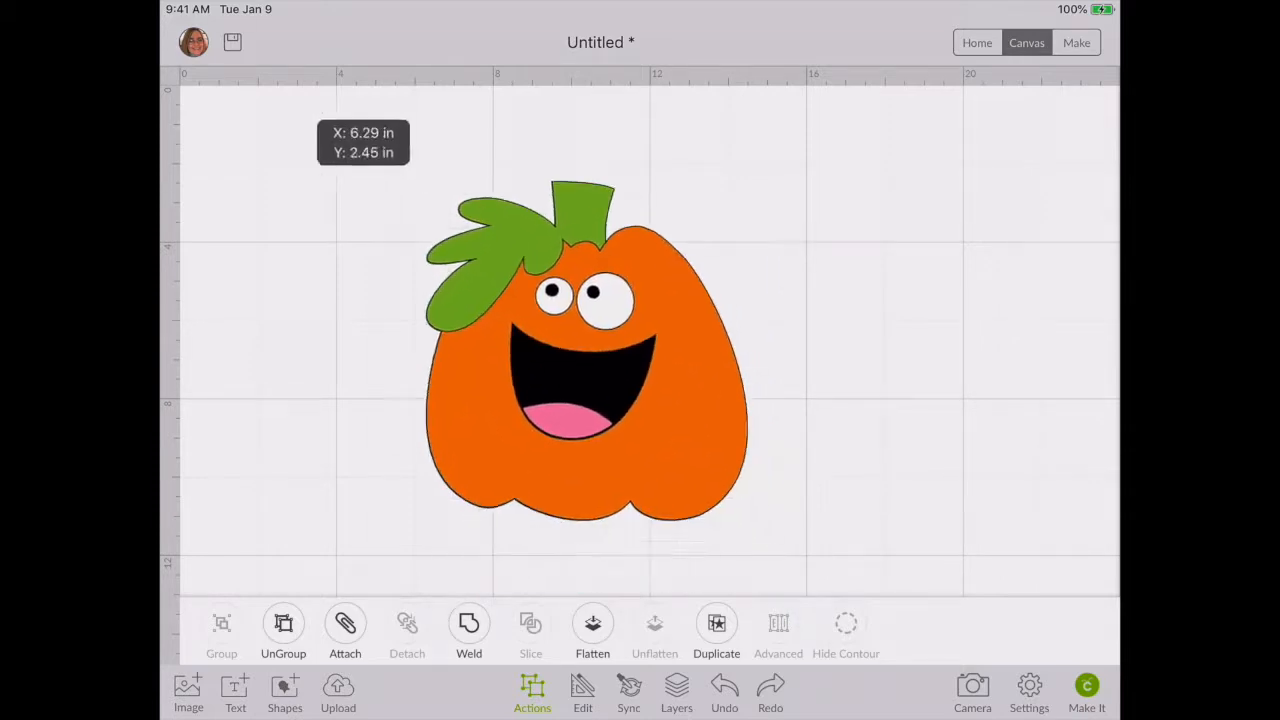
drag(585, 355, 515, 305)
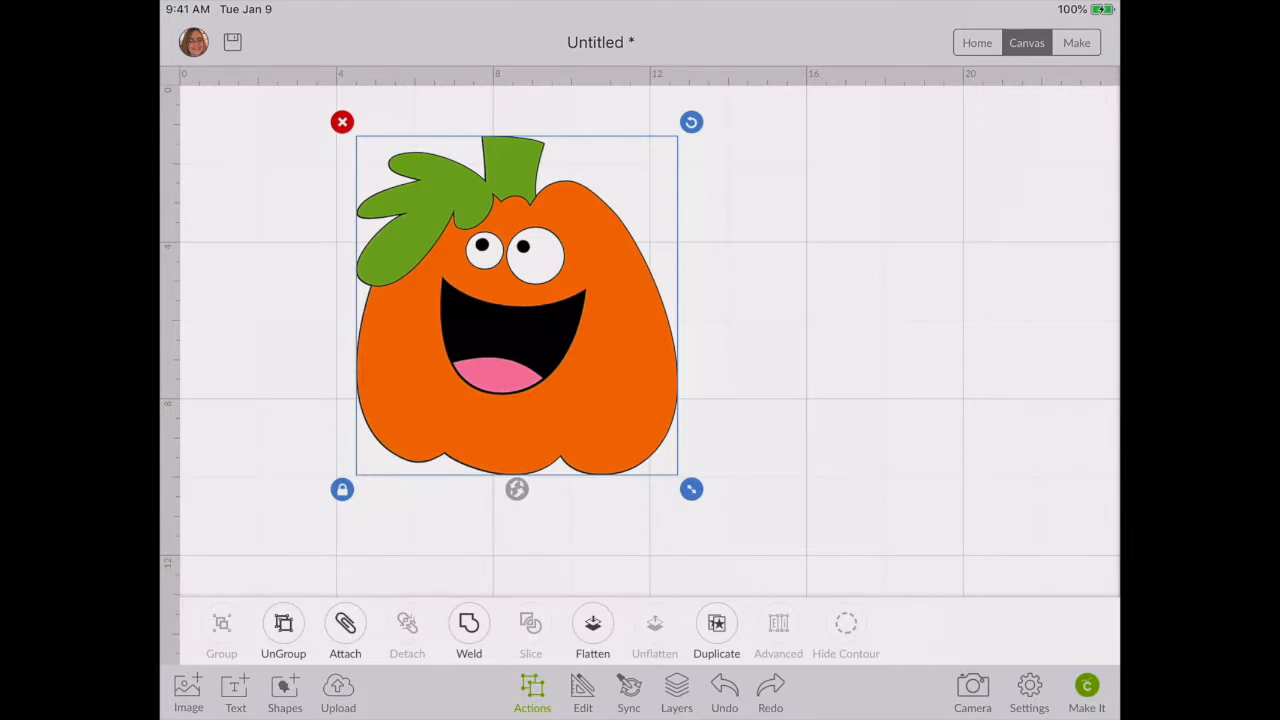
click(676, 690)
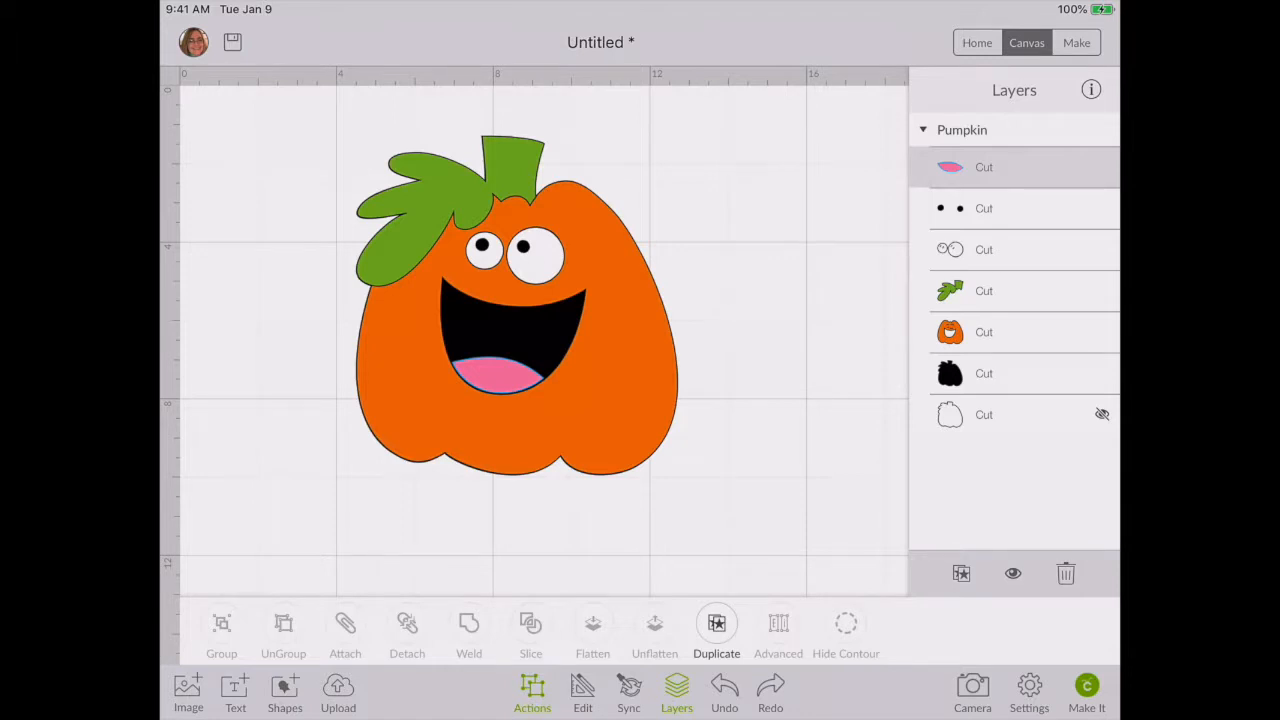
- Recolour the pumpkin's tongue layer from pink to a dark red shade
click(583, 693)
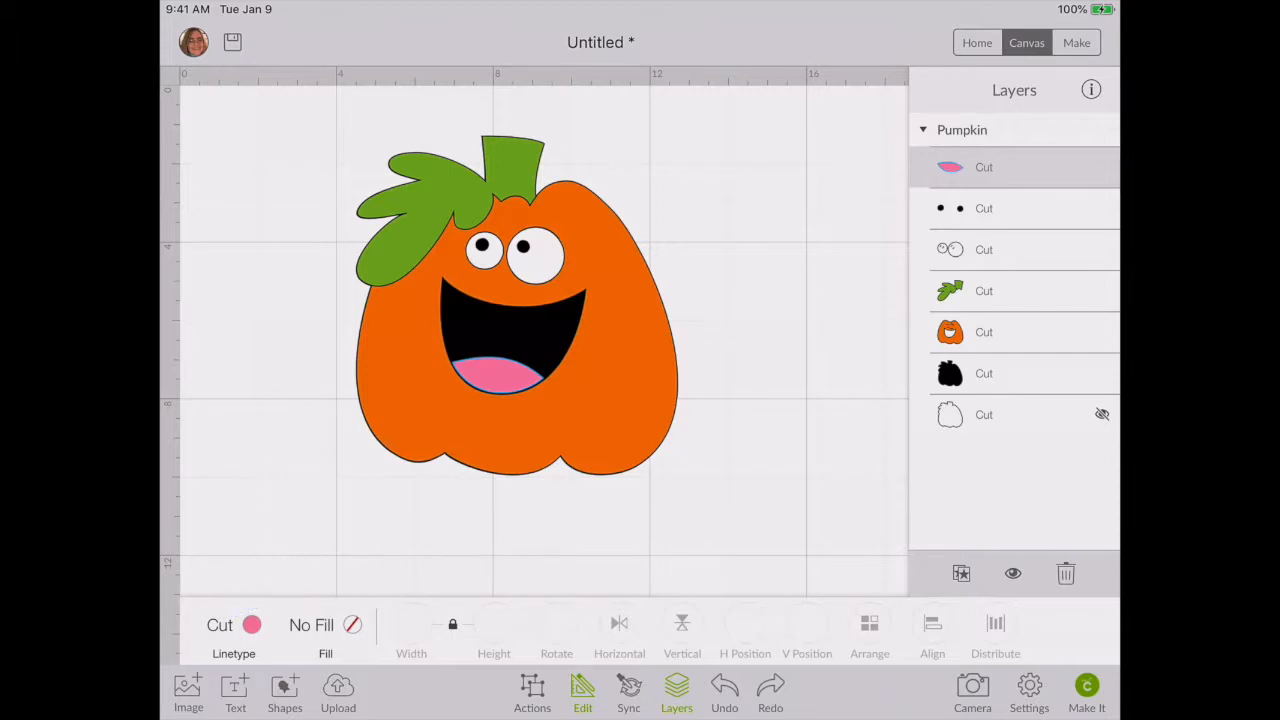
click(252, 624)
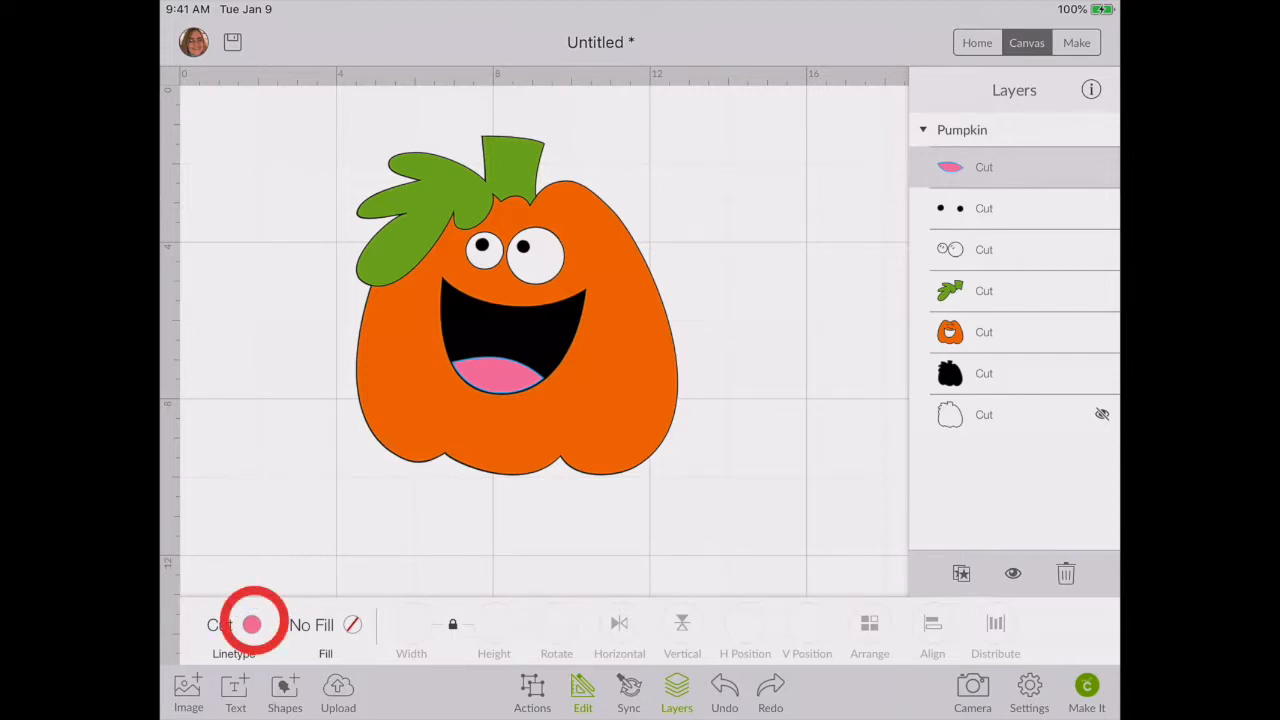
click(252, 624)
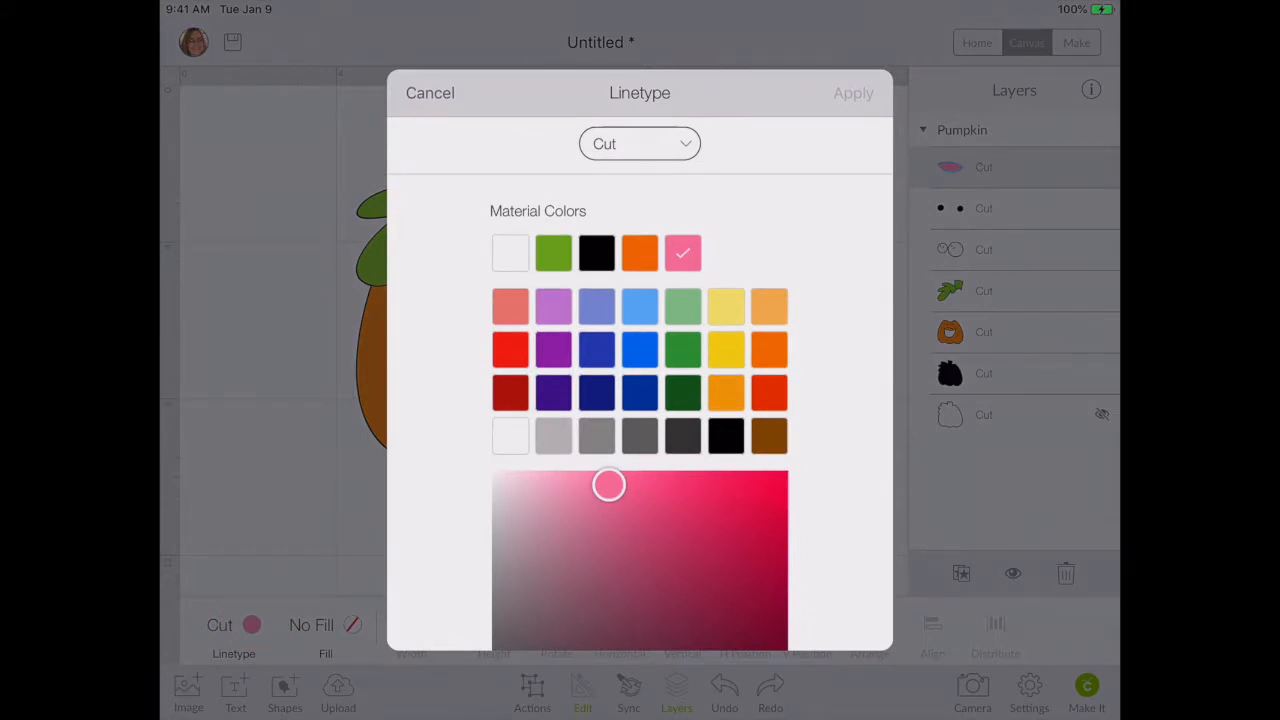
click(510, 392)
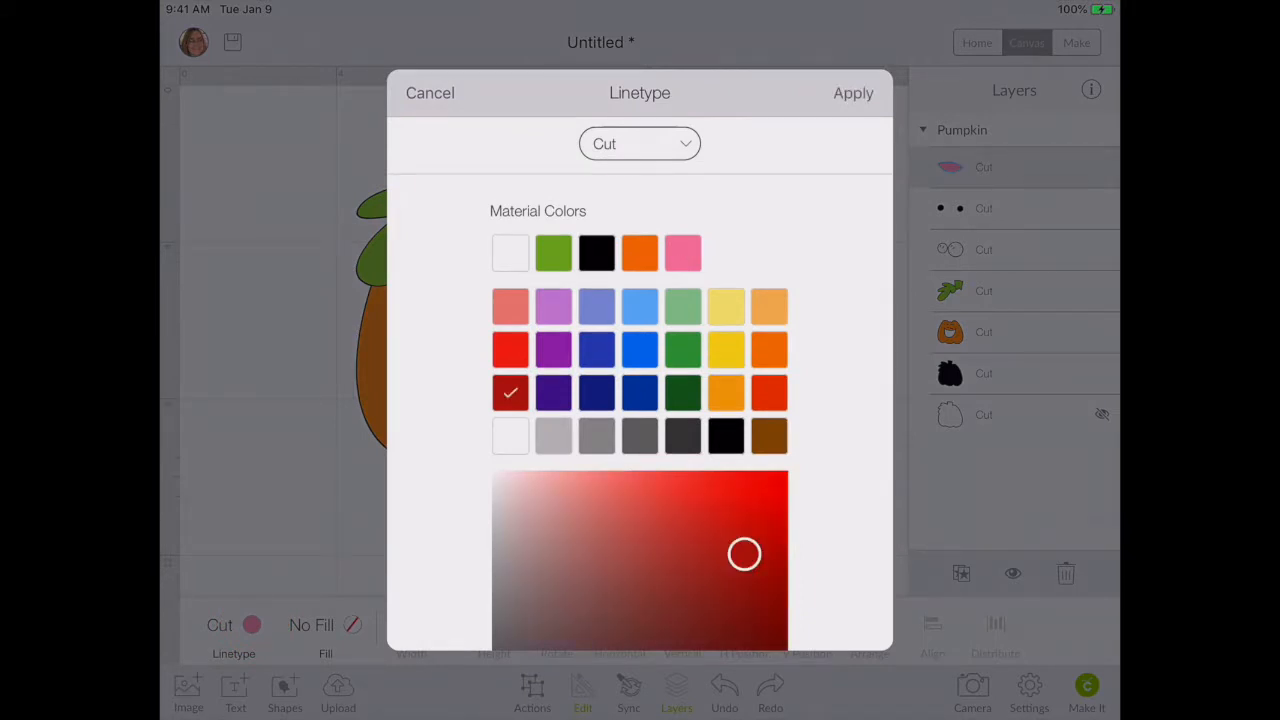
drag(744, 554, 690, 494)
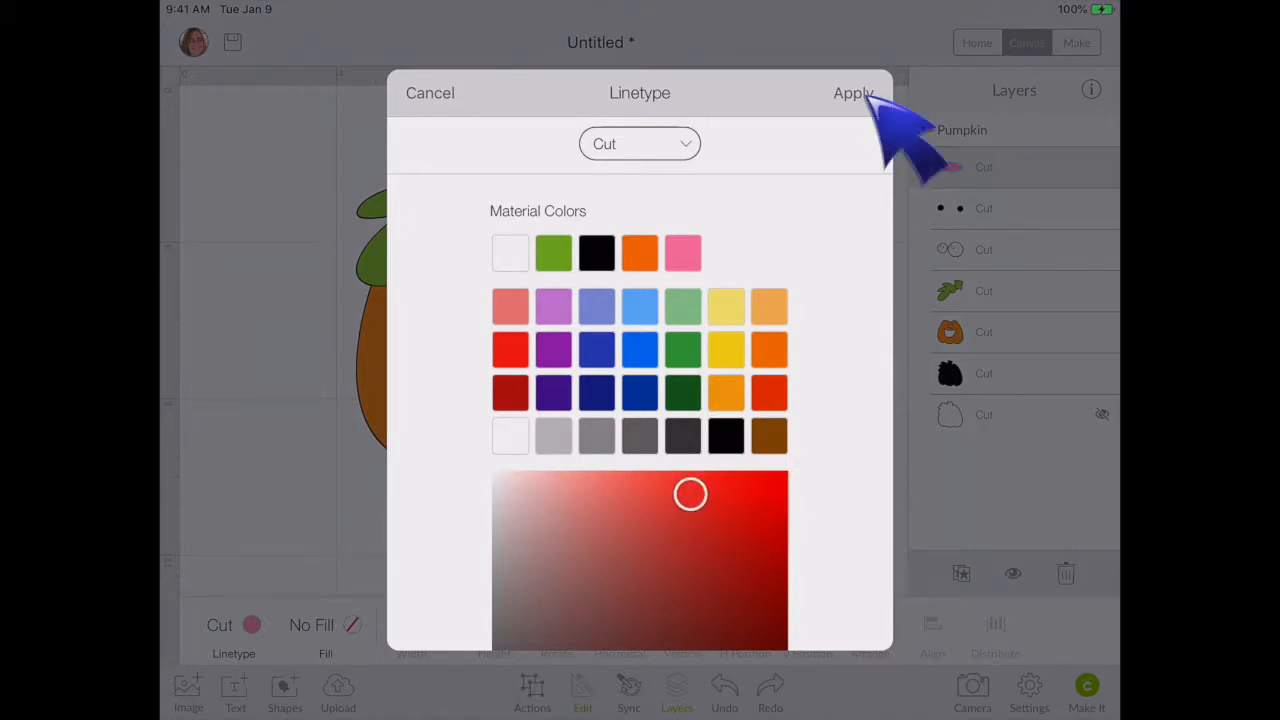
click(854, 92)
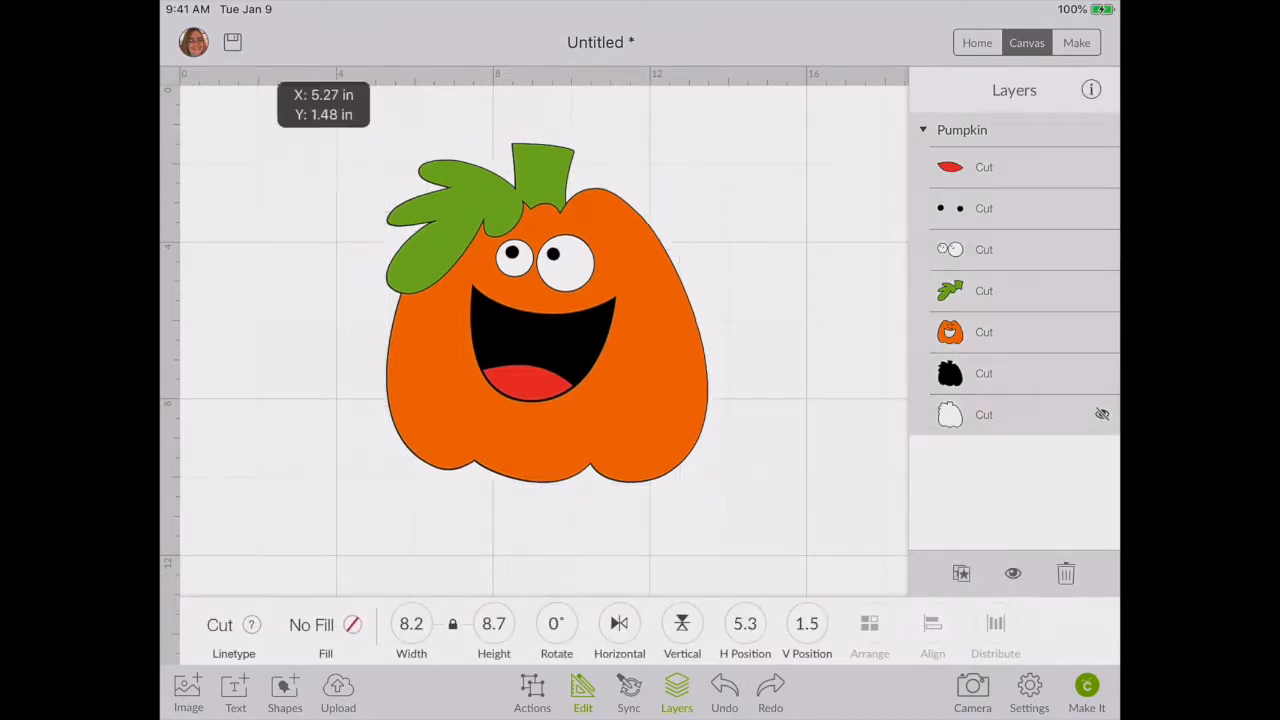
- Nudge the pumpkin slightly left and select the whole group
drag(545, 315, 480, 305)
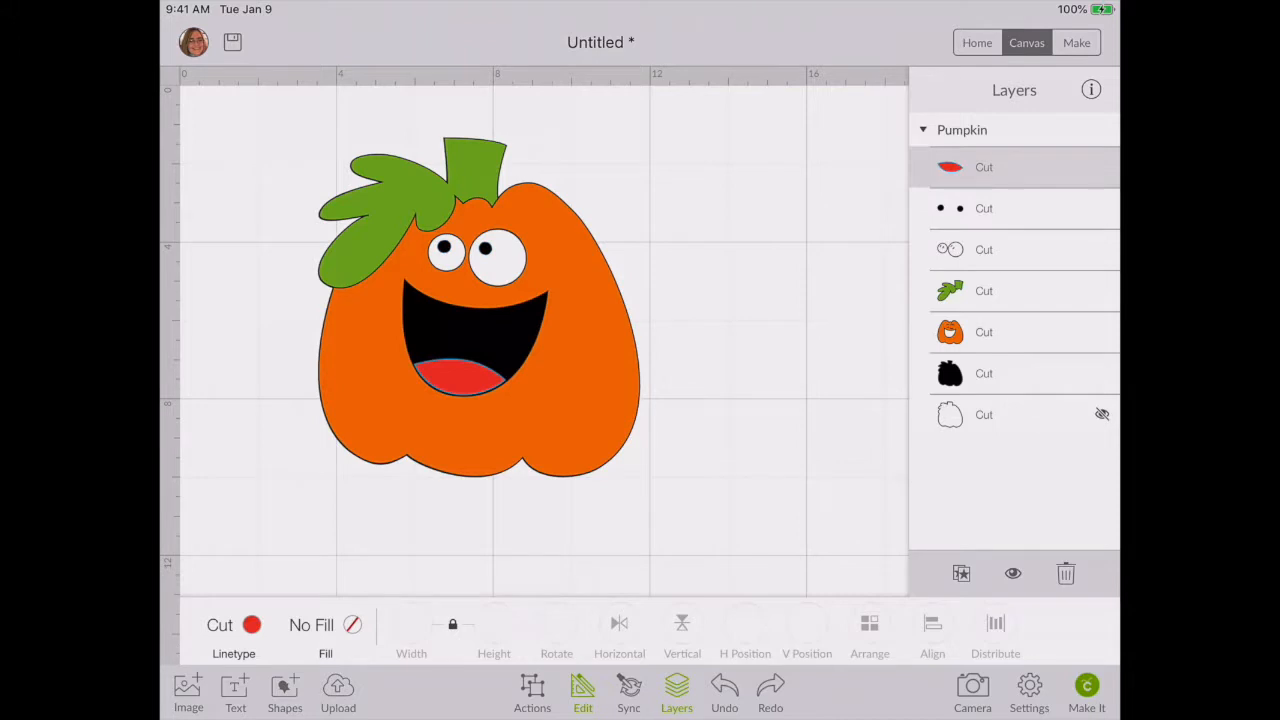
click(475, 320)
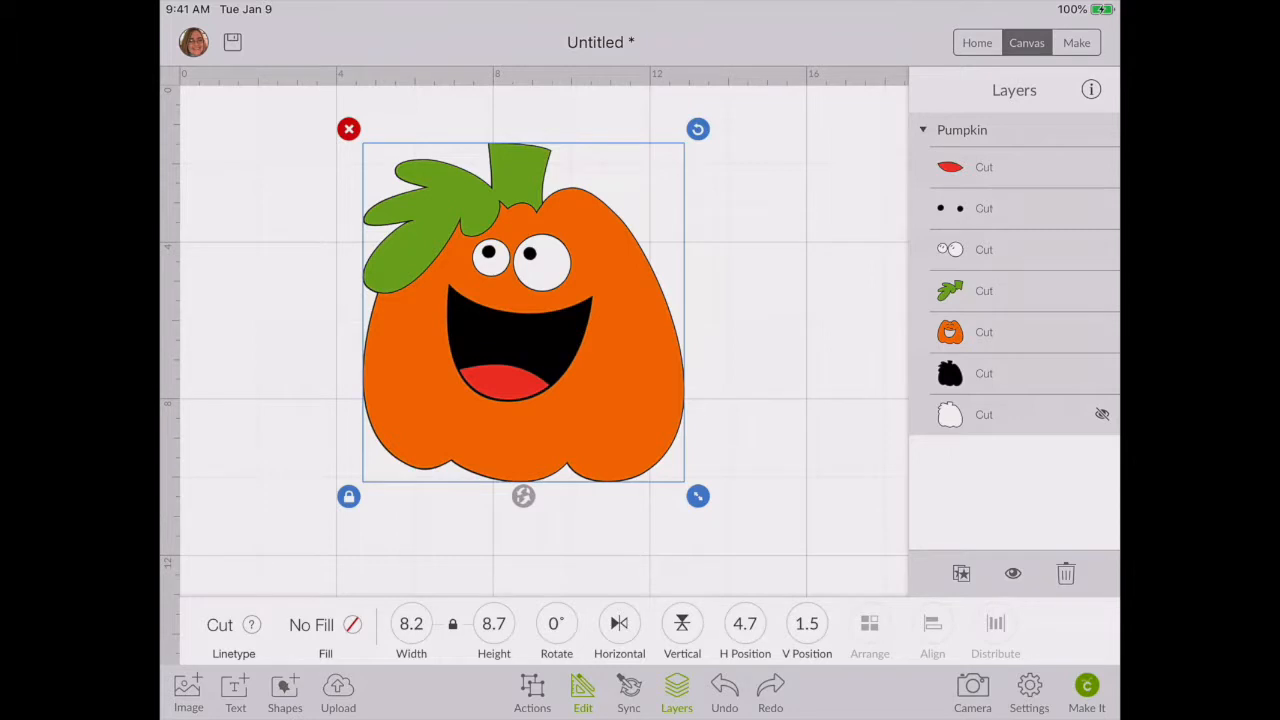
- Resize the pumpkin to about 5.2 inches wide and flatten it into one print-then-cut layer
drag(698, 496, 549, 339)
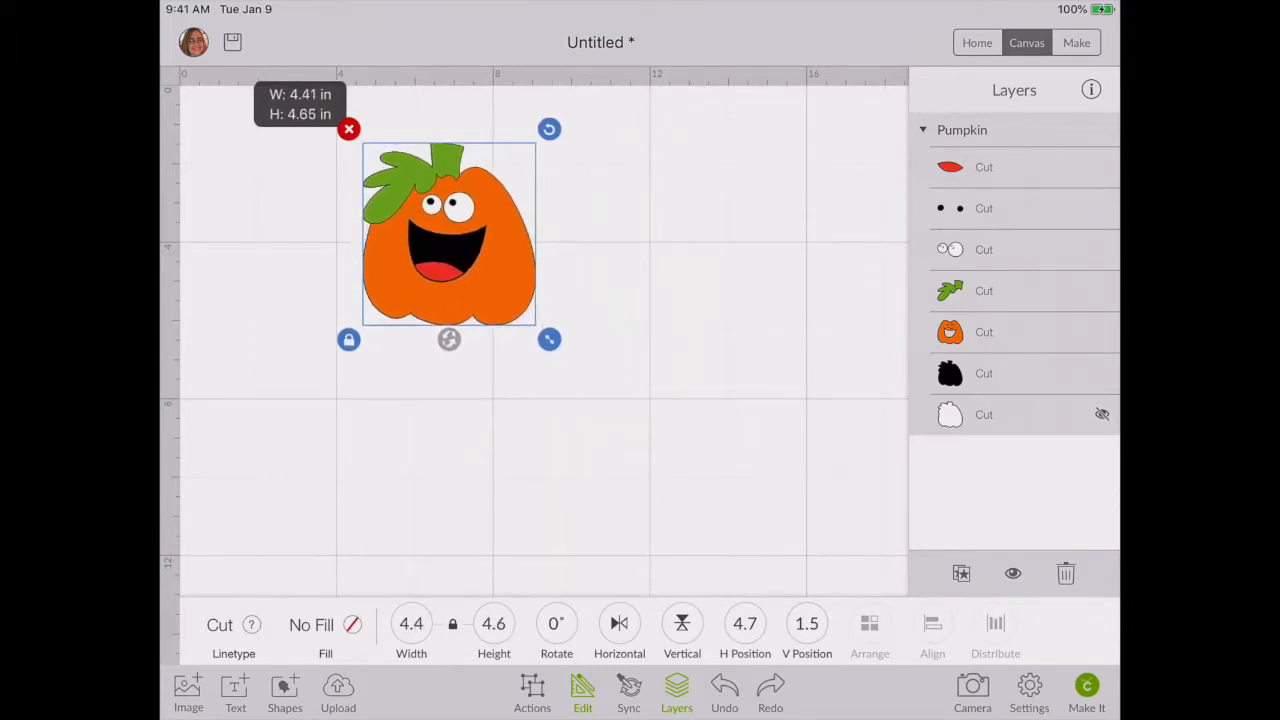
drag(549, 339, 579, 371)
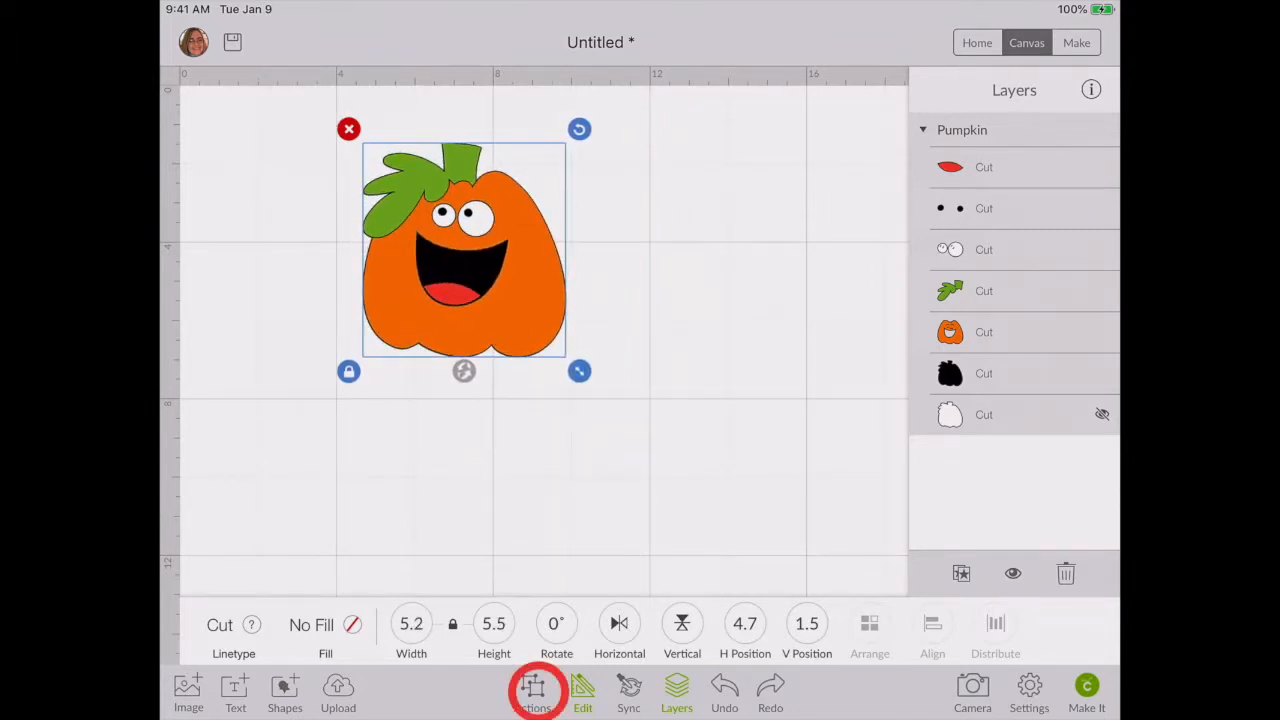
click(532, 690)
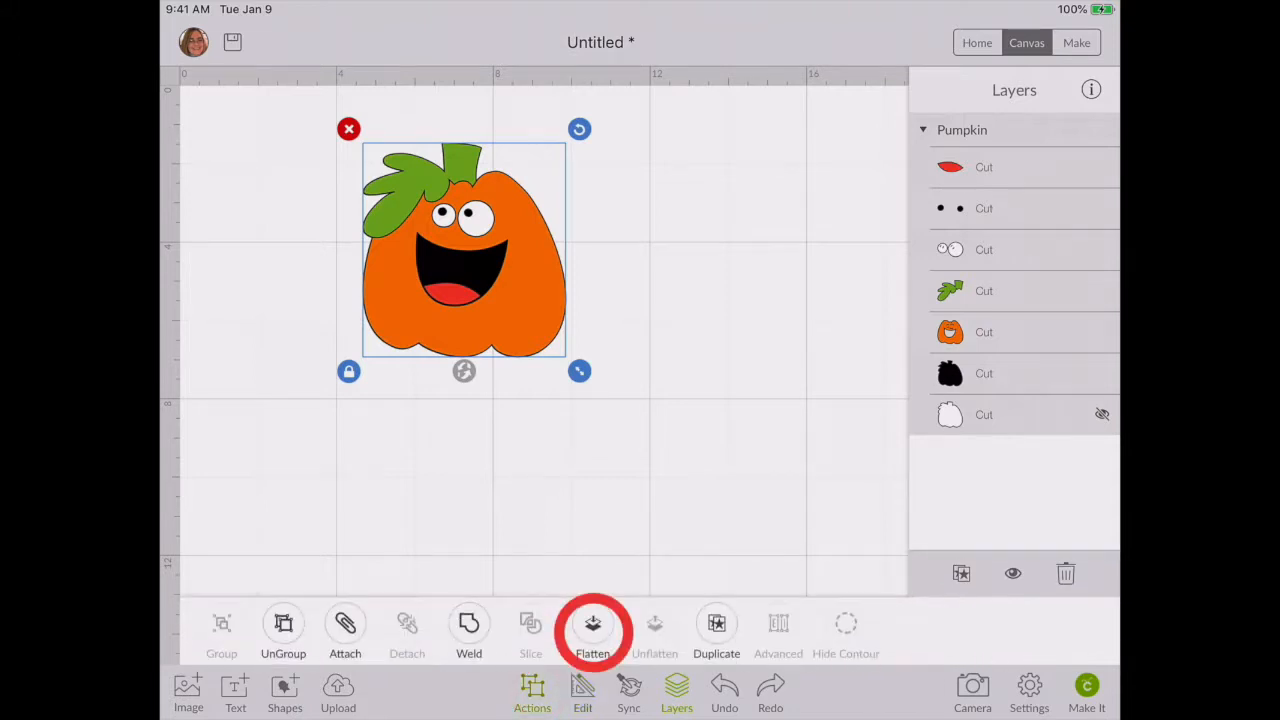
click(593, 625)
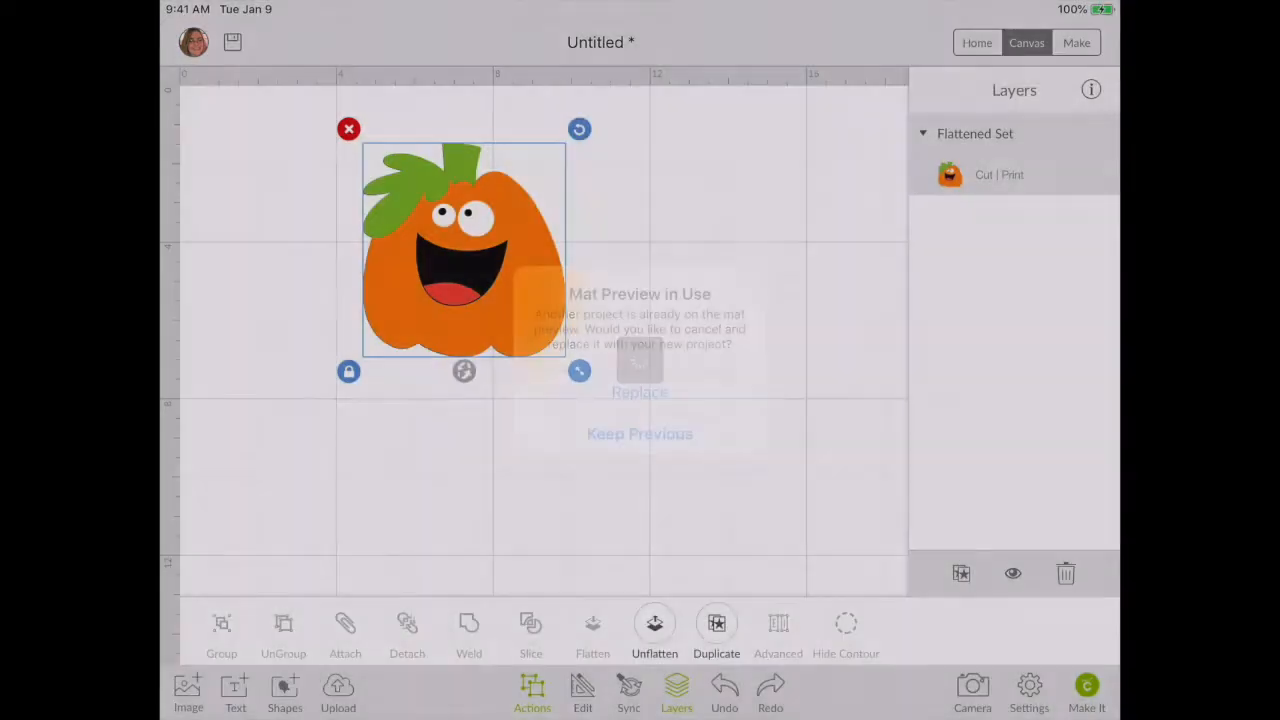
click(639, 391)
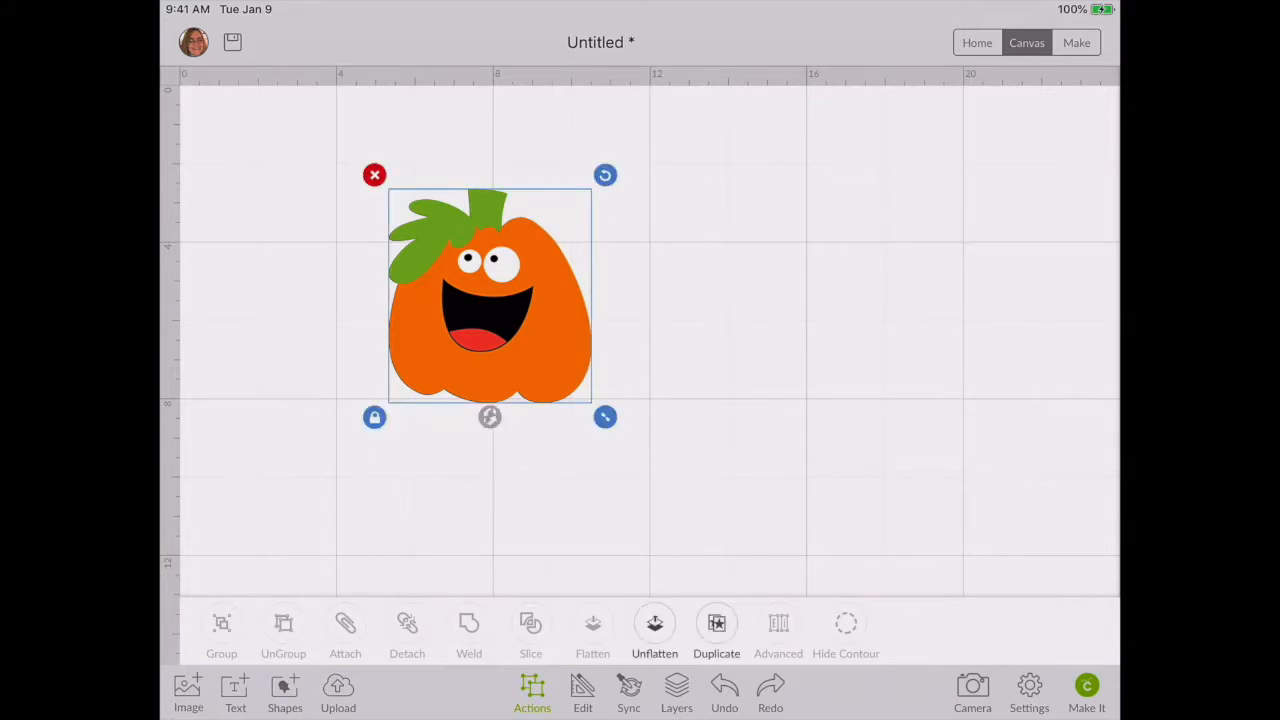
click(676, 690)
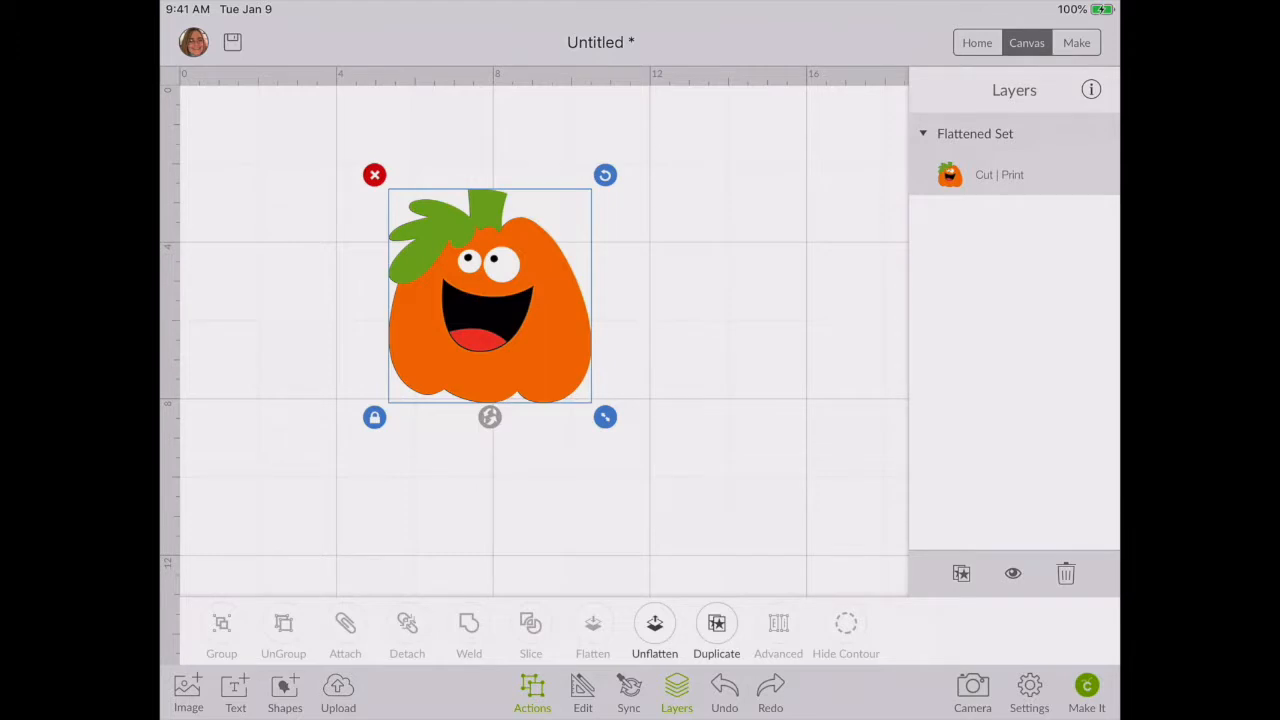
- Select the pumpkin stem and set its print colour to a darker green
drag(490, 295, 490, 305)
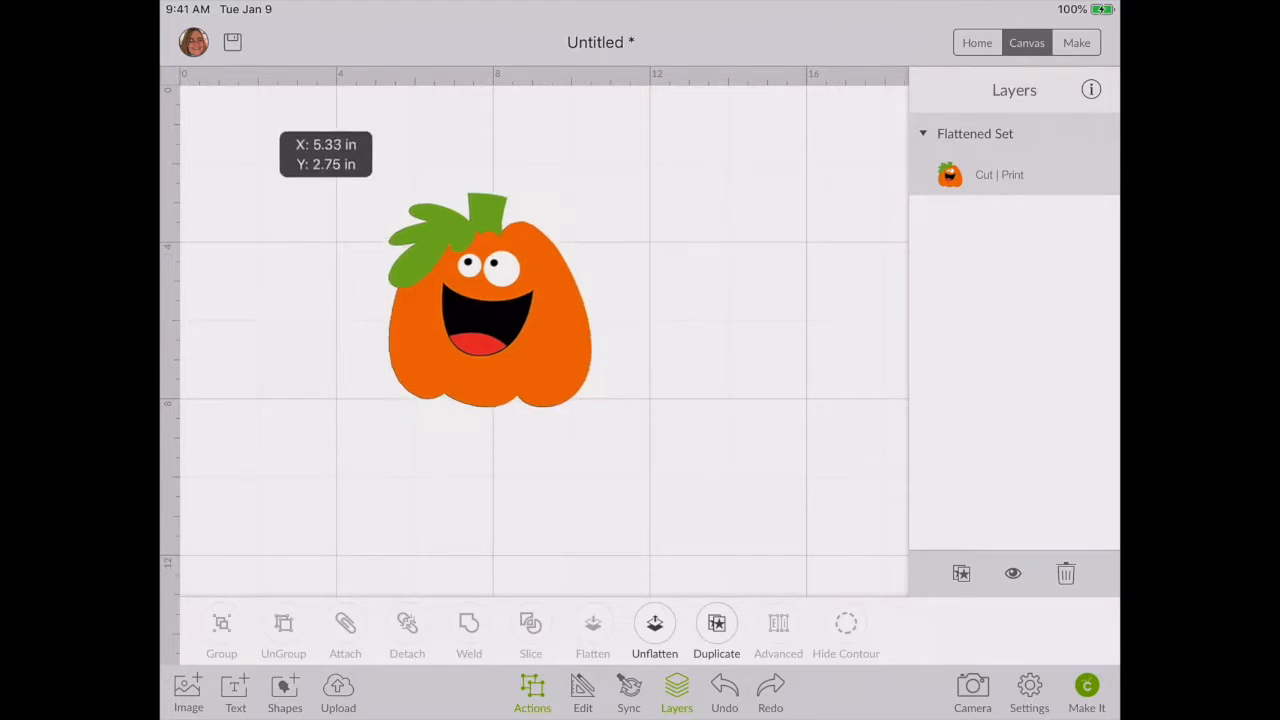
click(490, 300)
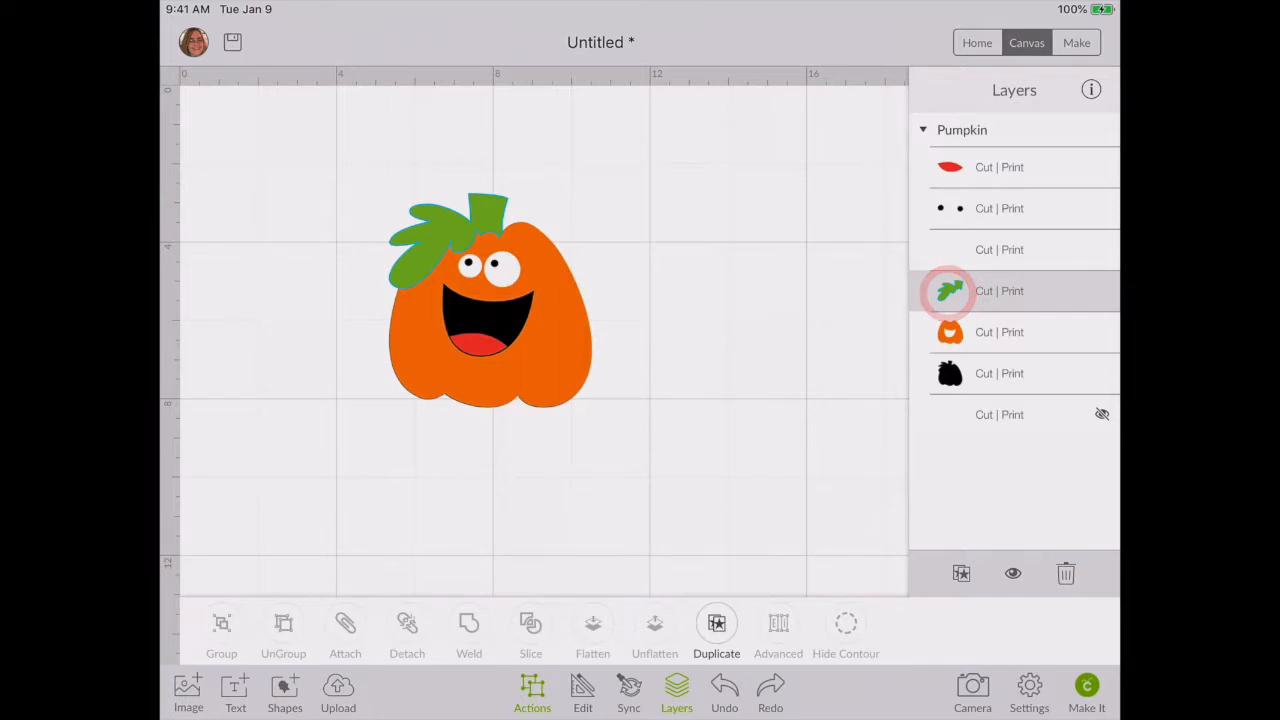
click(582, 690)
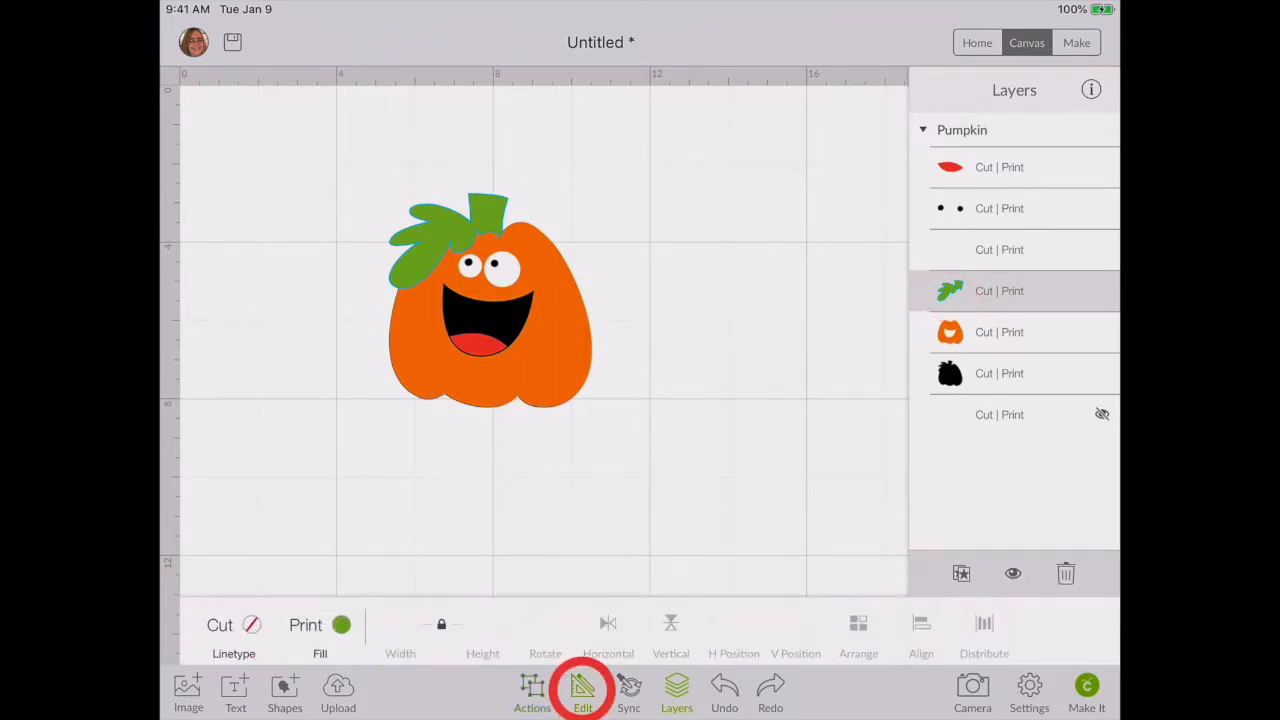
click(583, 690)
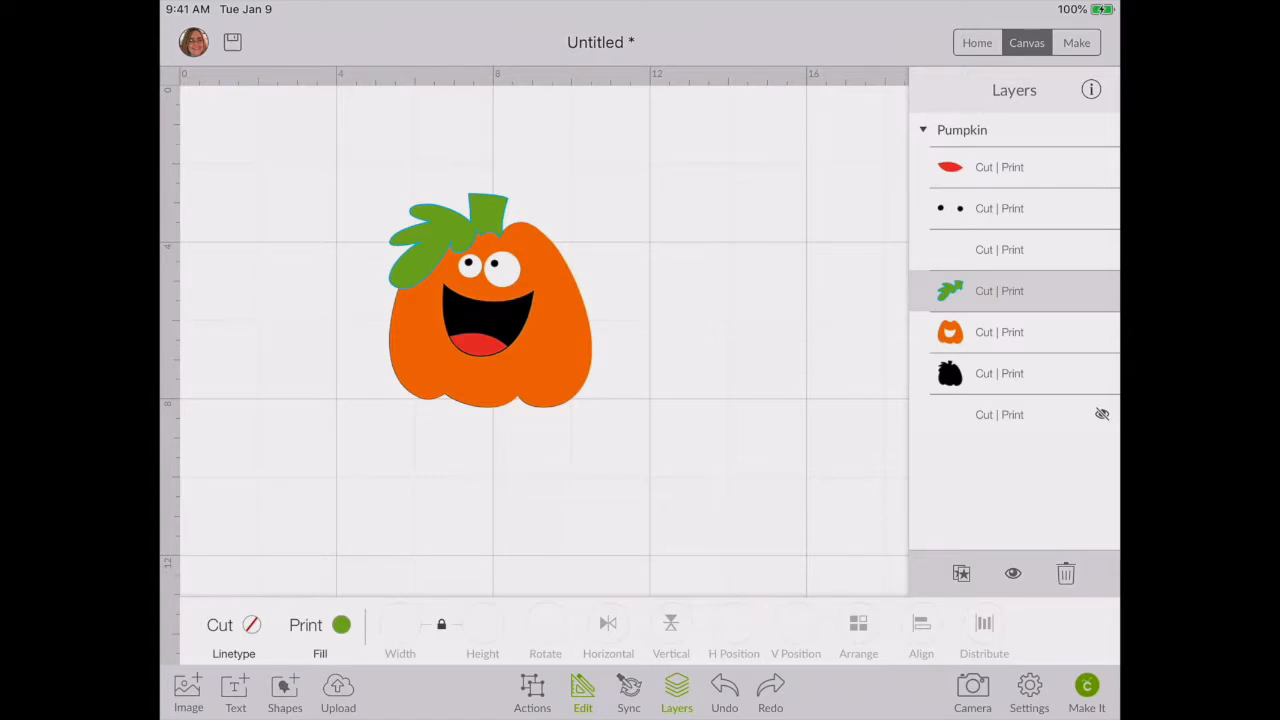
click(320, 624)
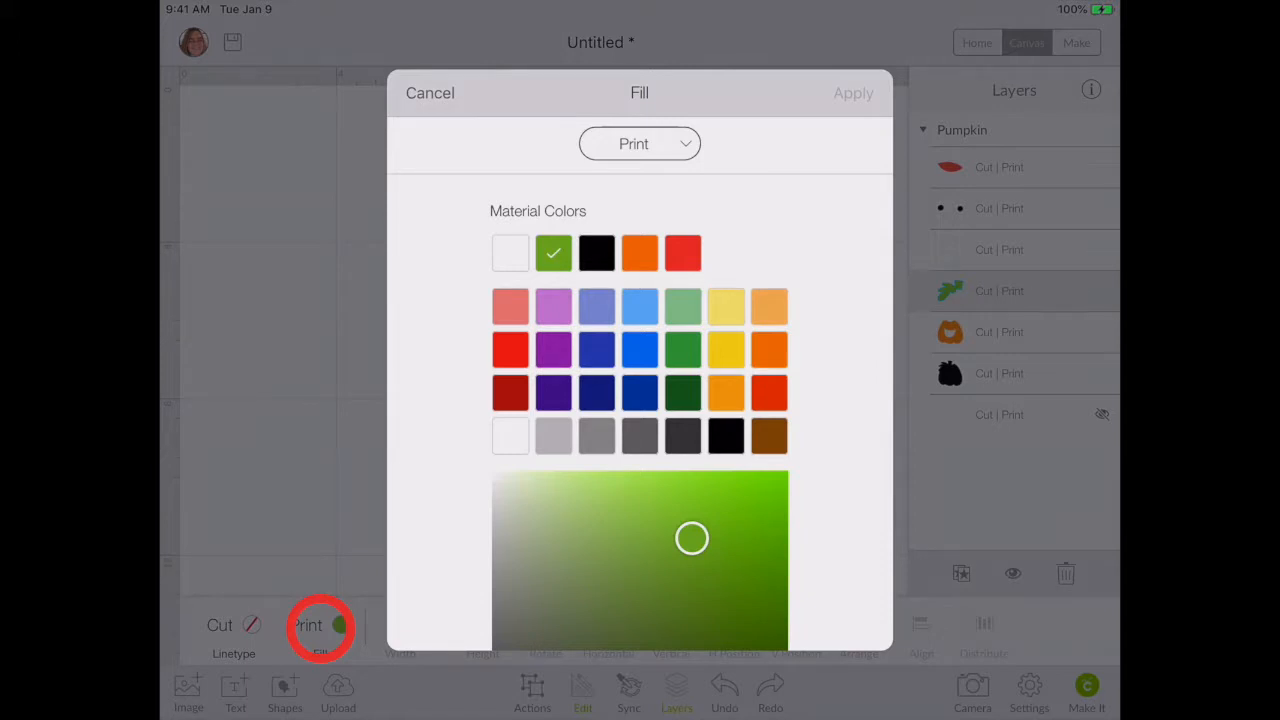
click(320, 625)
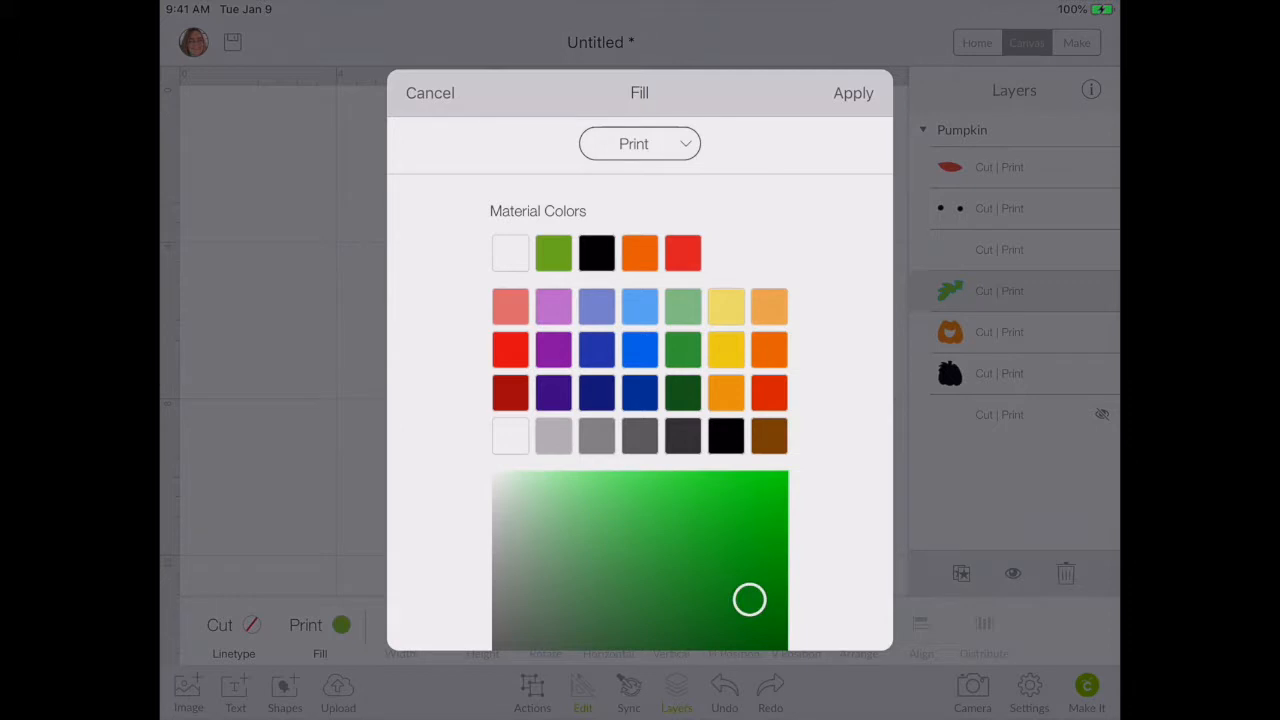
click(853, 92)
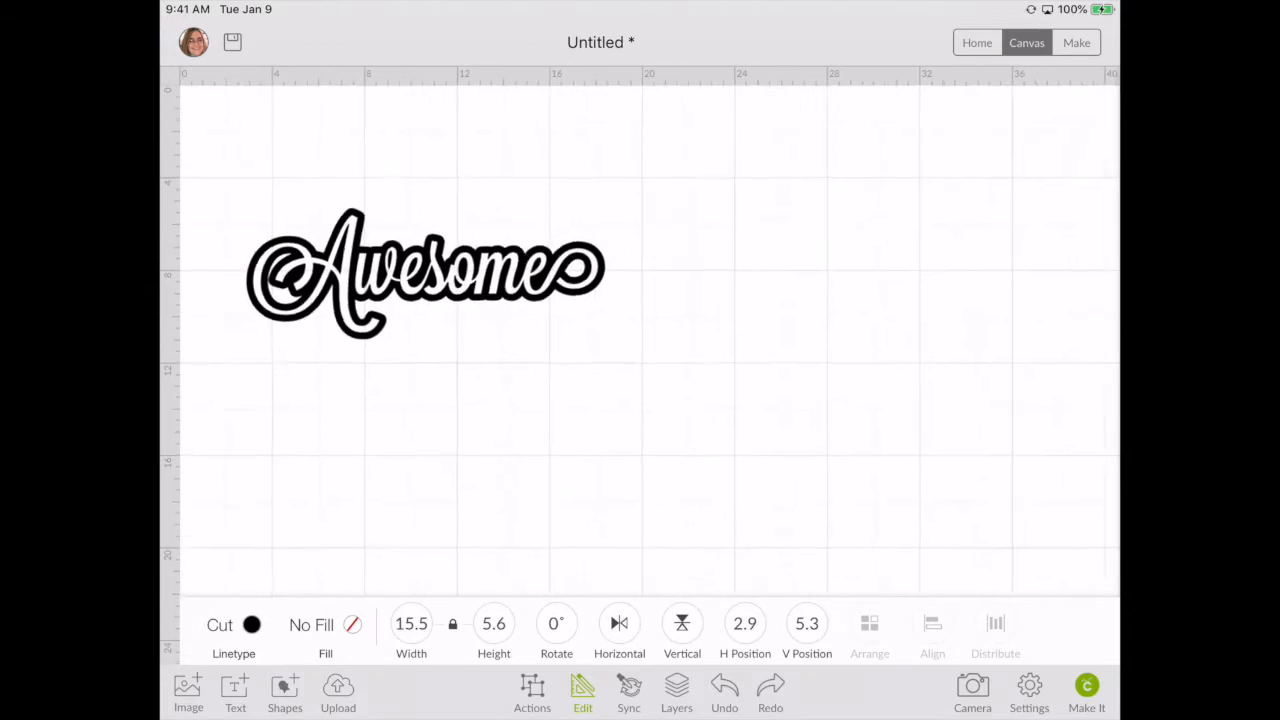
- Move the outlined Awesome word higher and duplicate it
drag(425, 272, 466, 228)
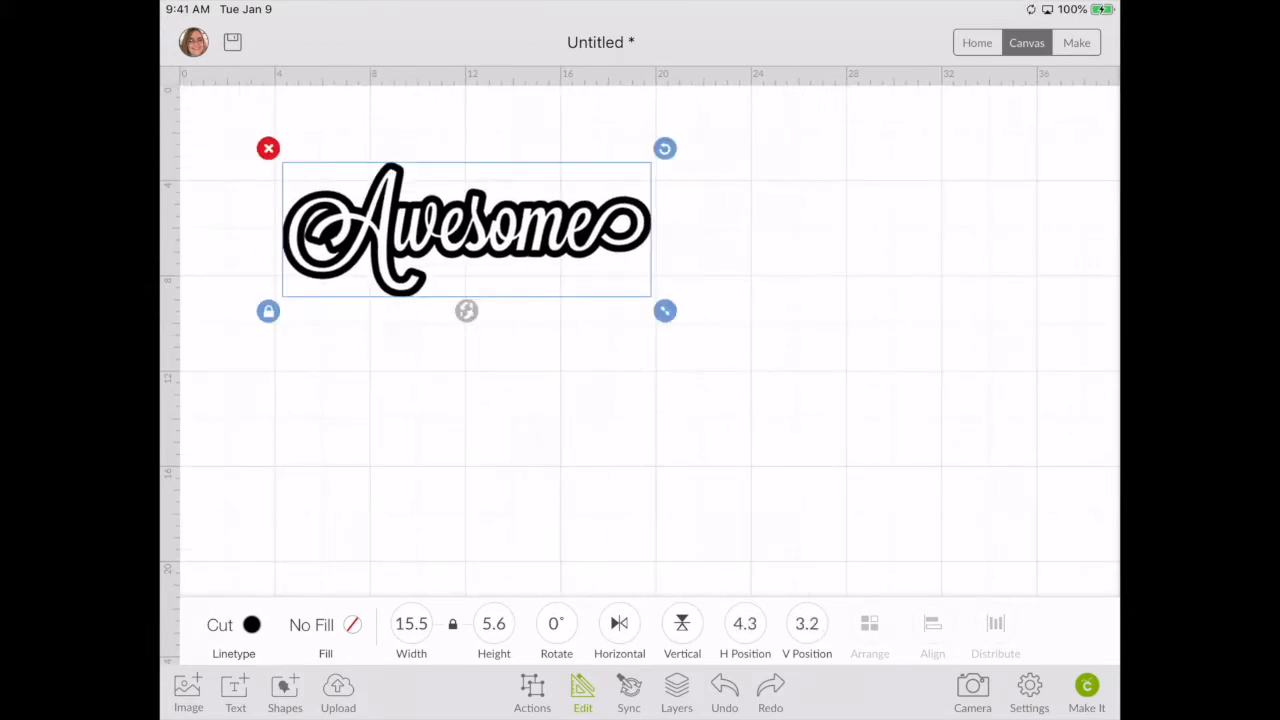
click(676, 693)
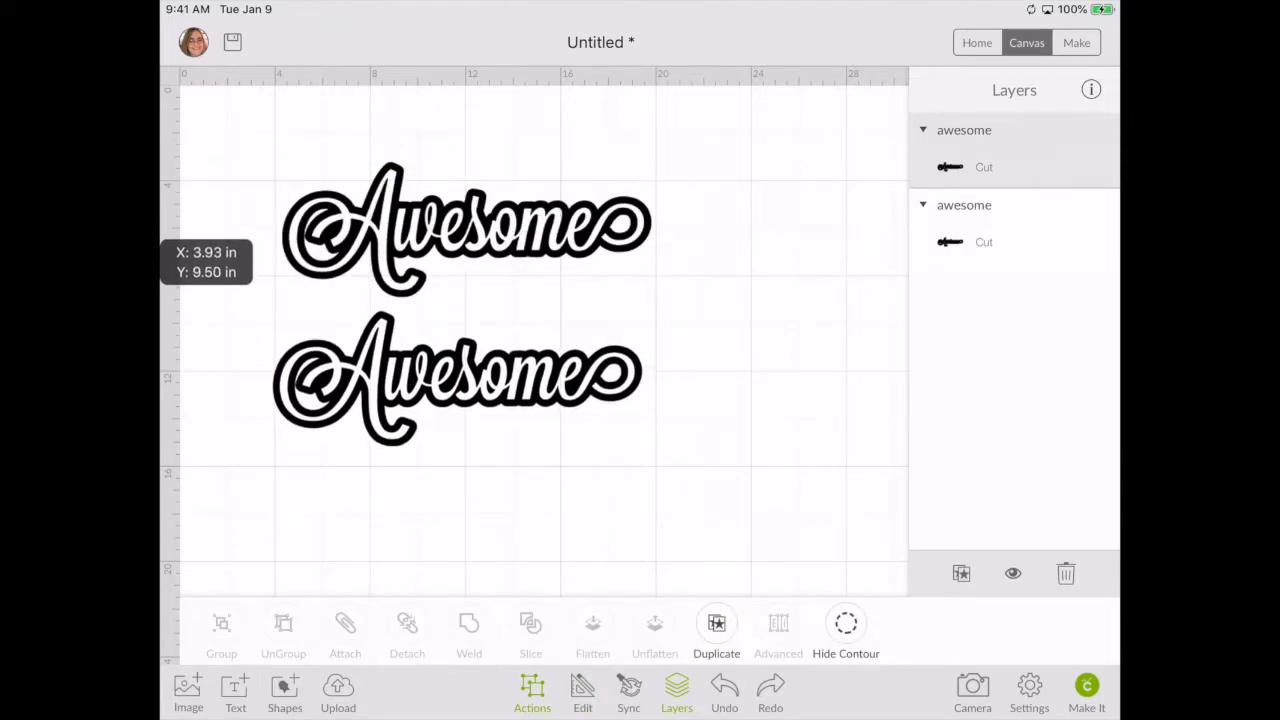
- Hide the outer outline contour on the lower Awesome copy
click(457, 378)
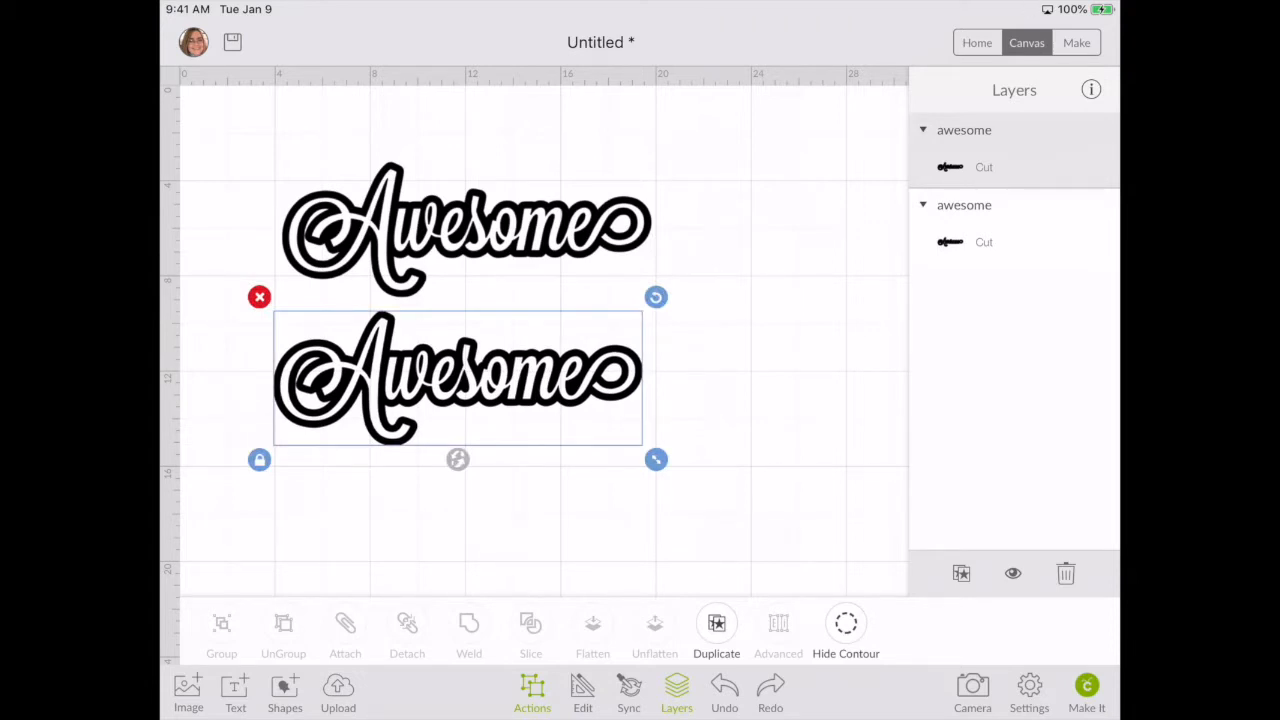
click(845, 623)
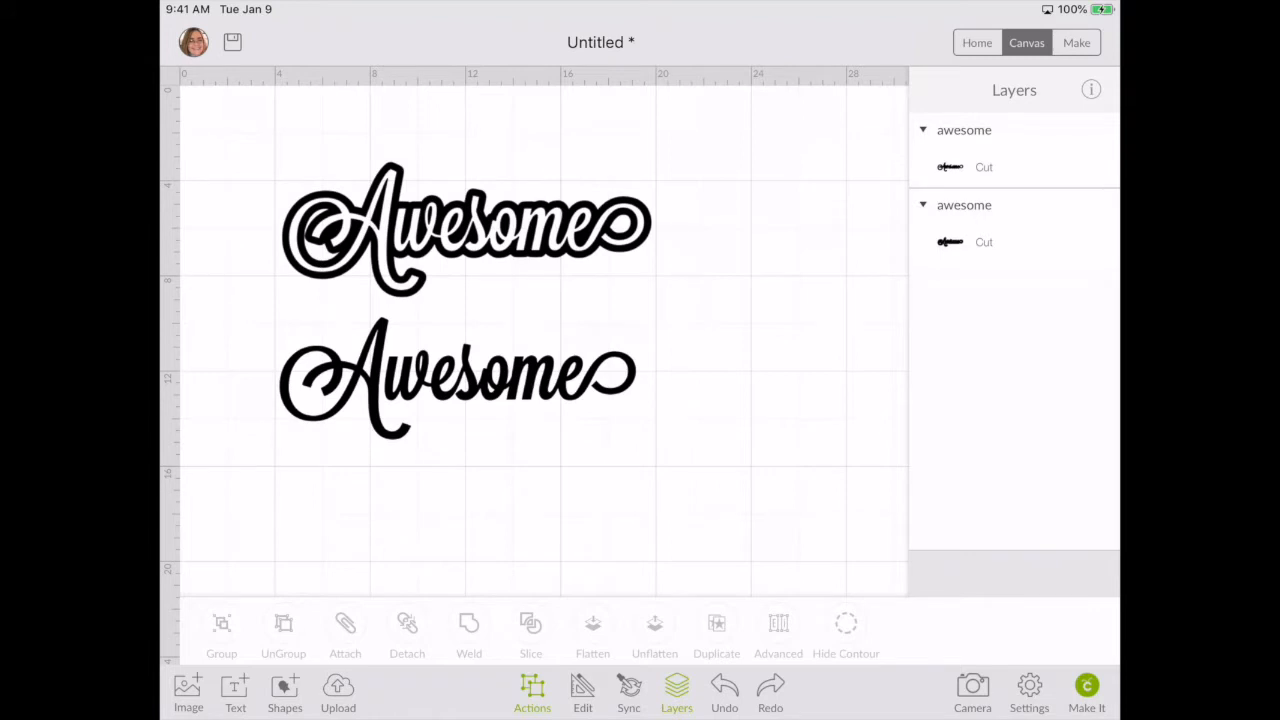
- Colour the plain Awesome copy purple and drag it over the black outlined word
click(456, 378)
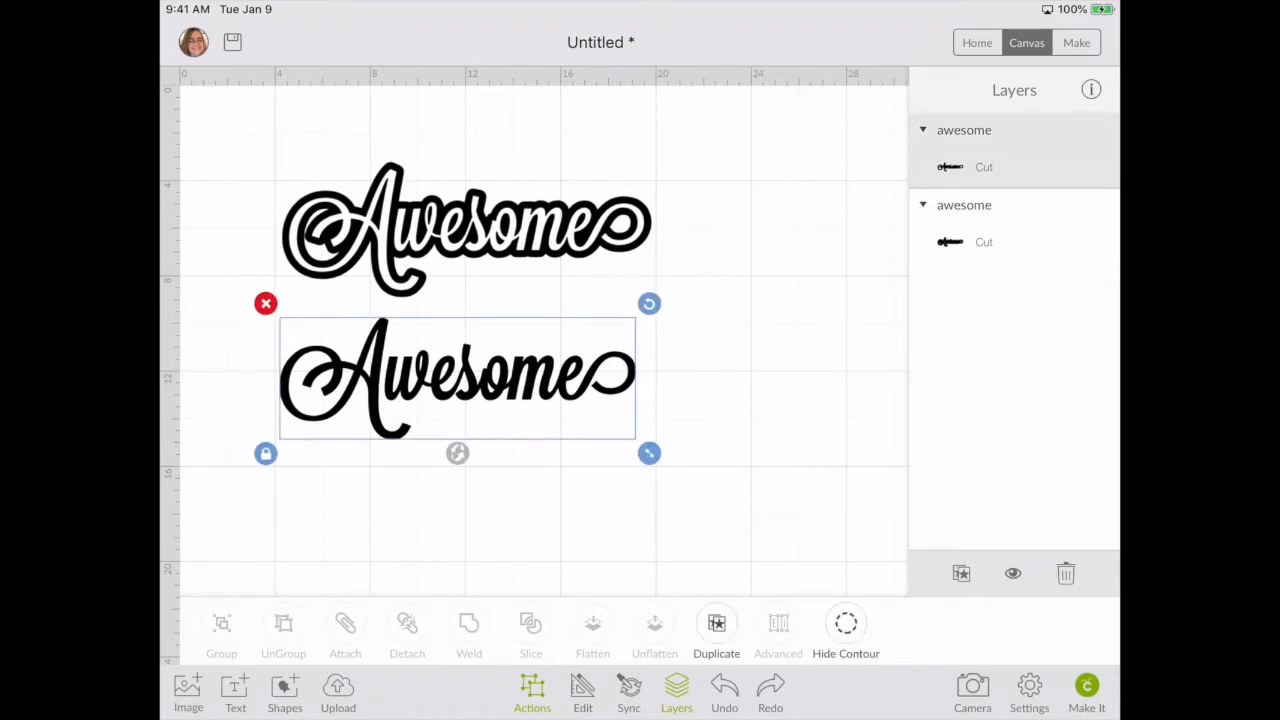
click(582, 693)
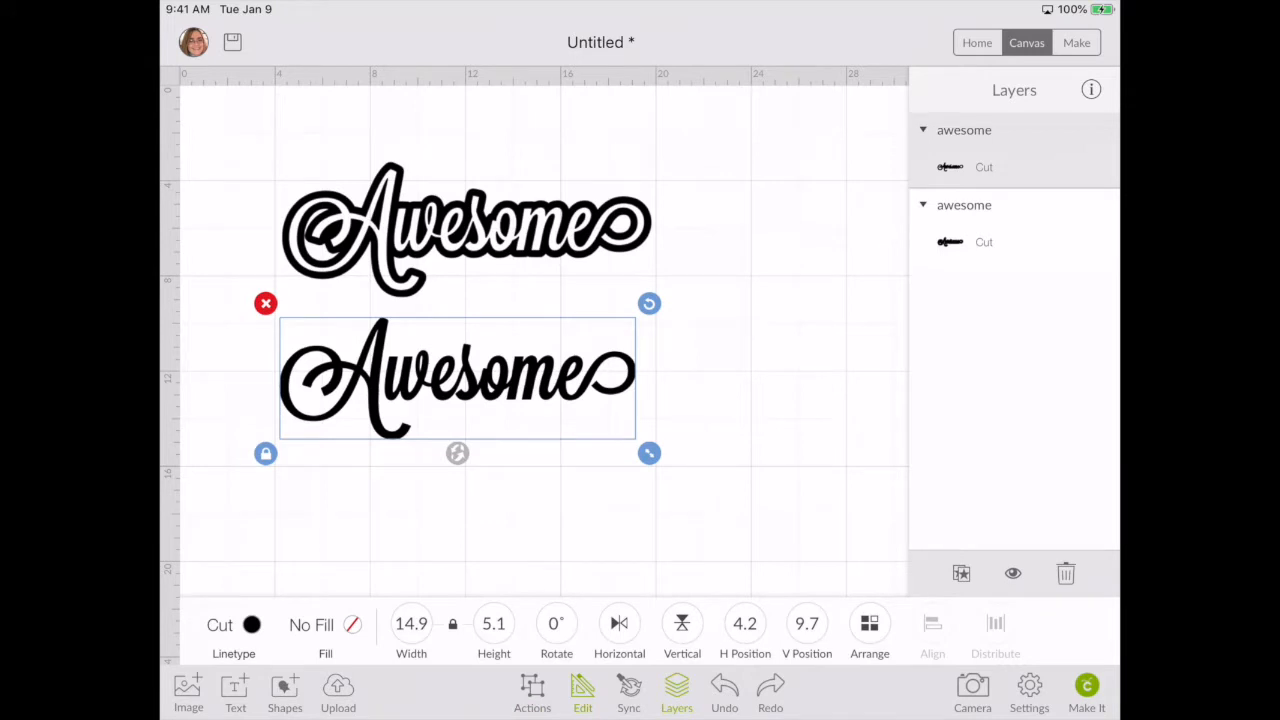
click(251, 624)
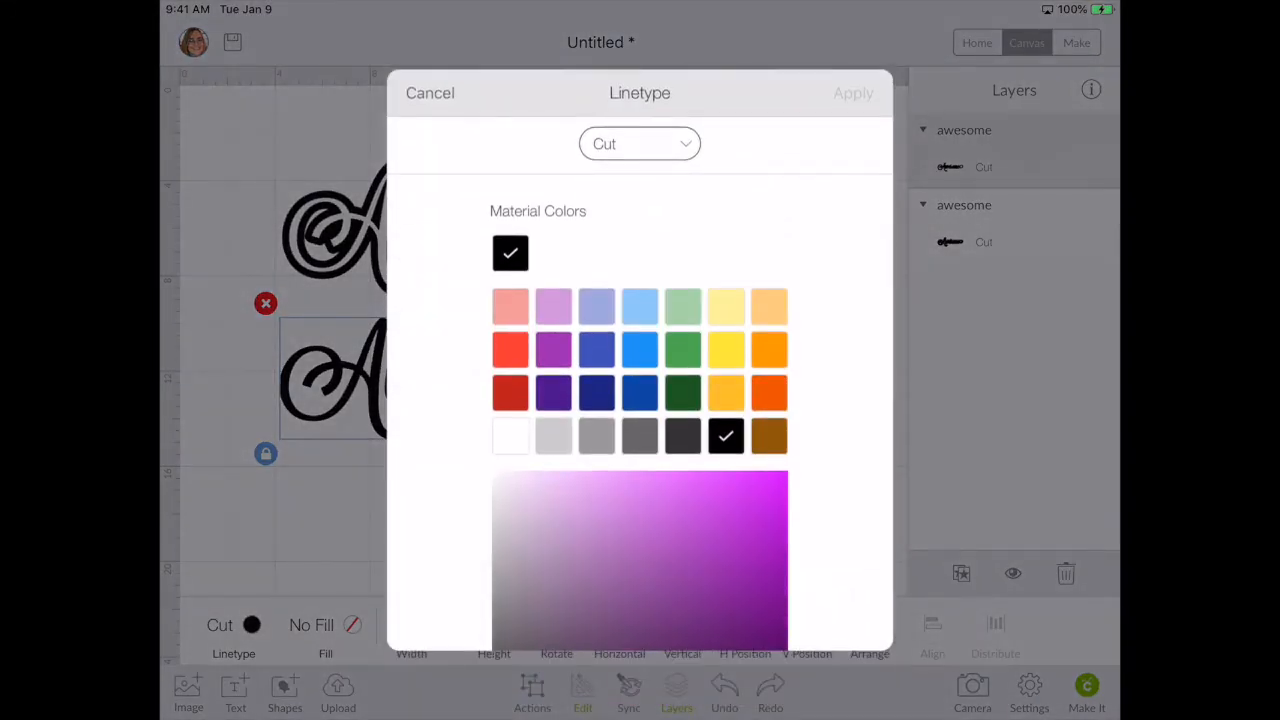
click(853, 92)
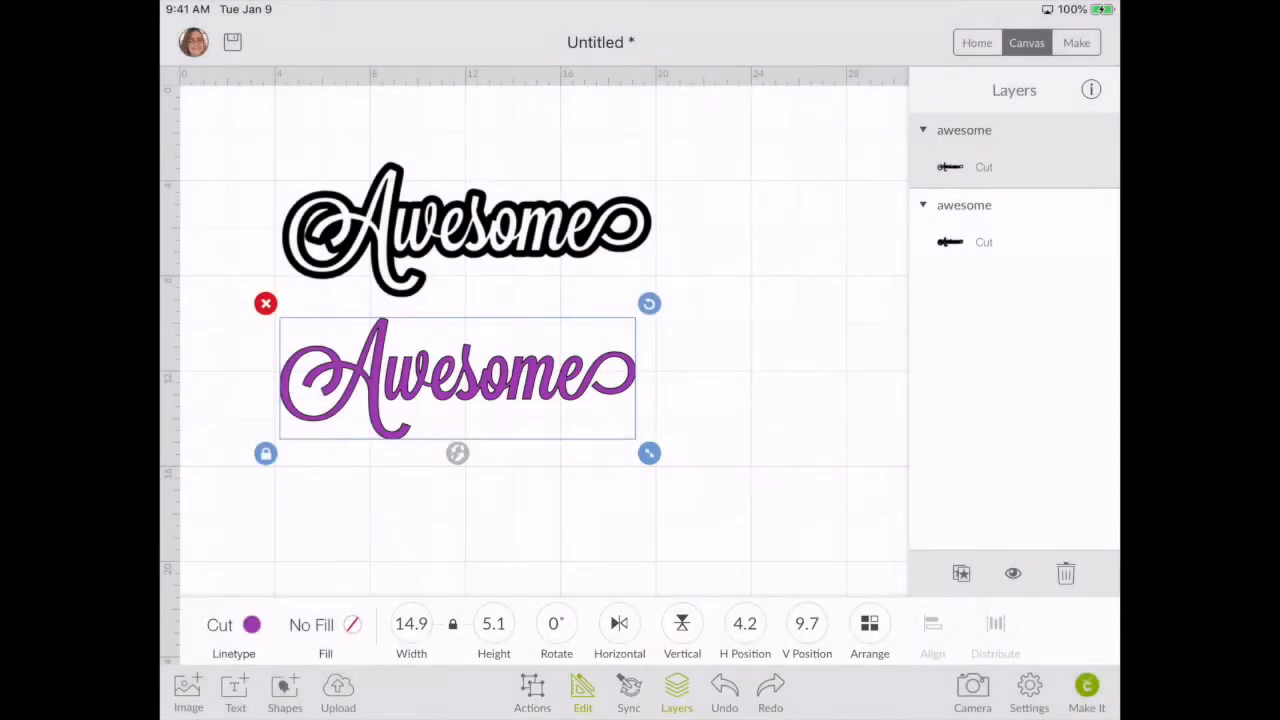
drag(457, 377, 465, 230)
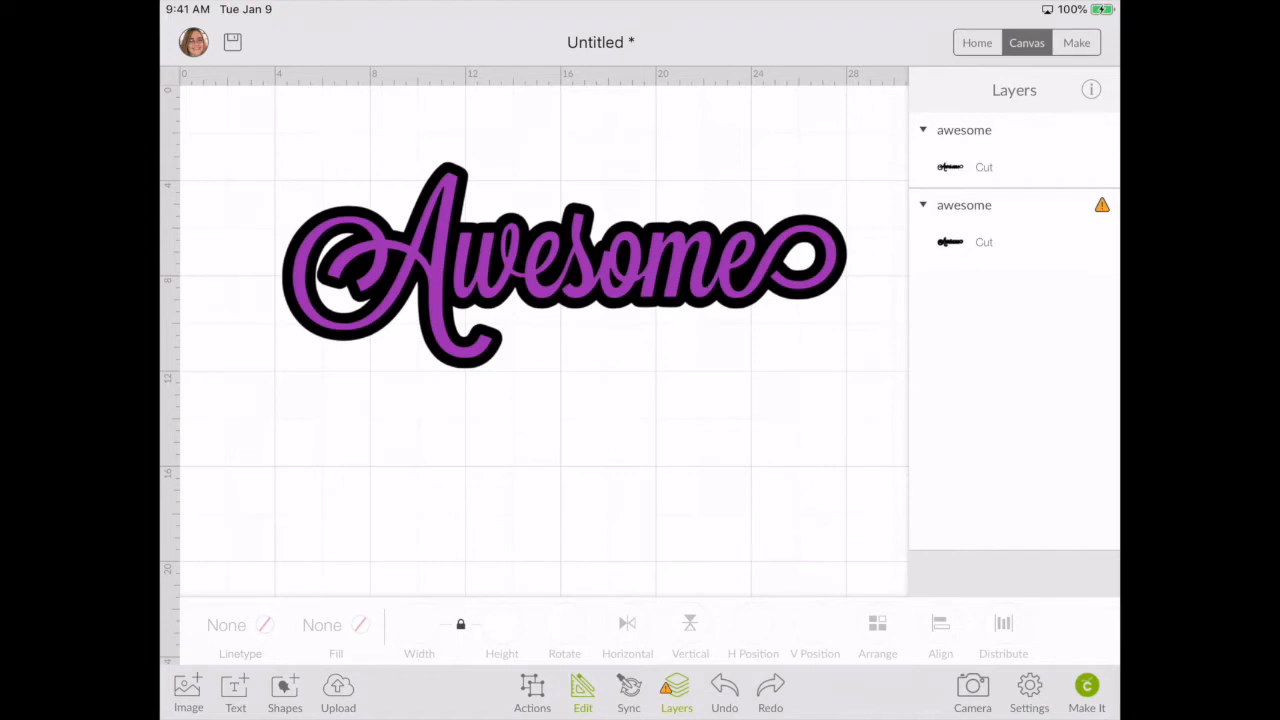
- Move the purple Awesome aside, adjust the black outline, then realign purple on top
click(563, 263)
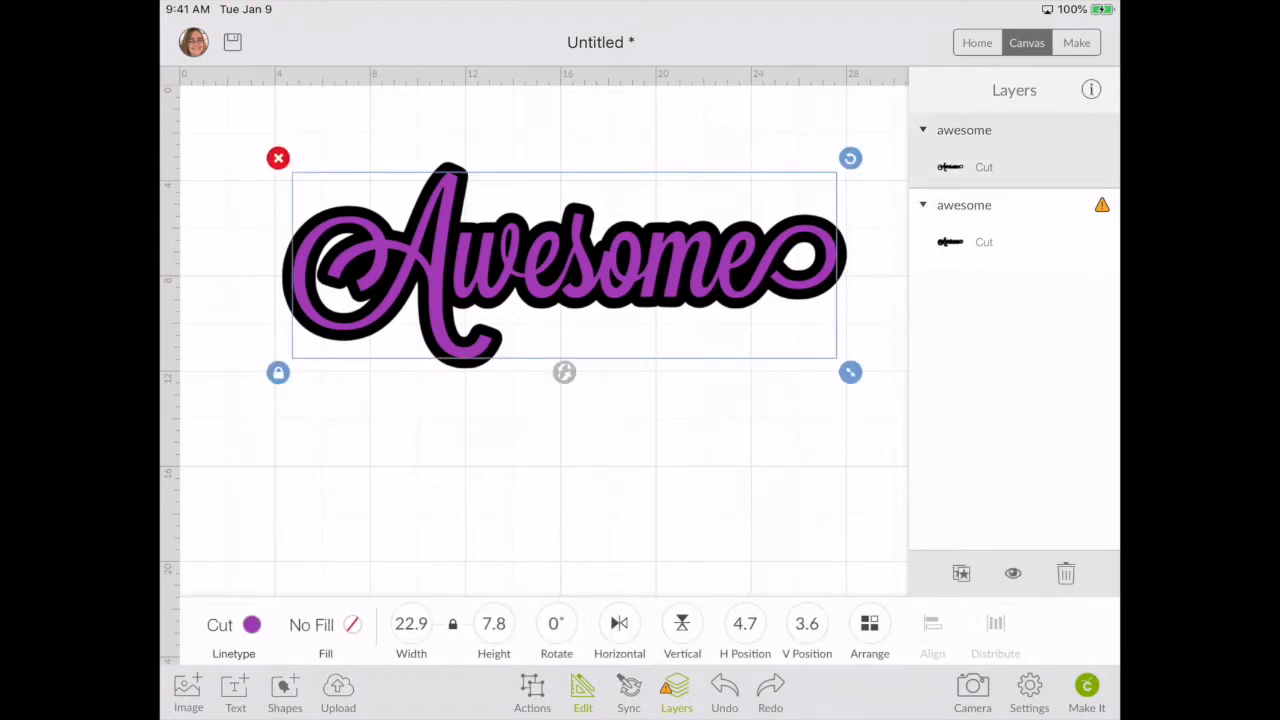
drag(850, 372, 790, 351)
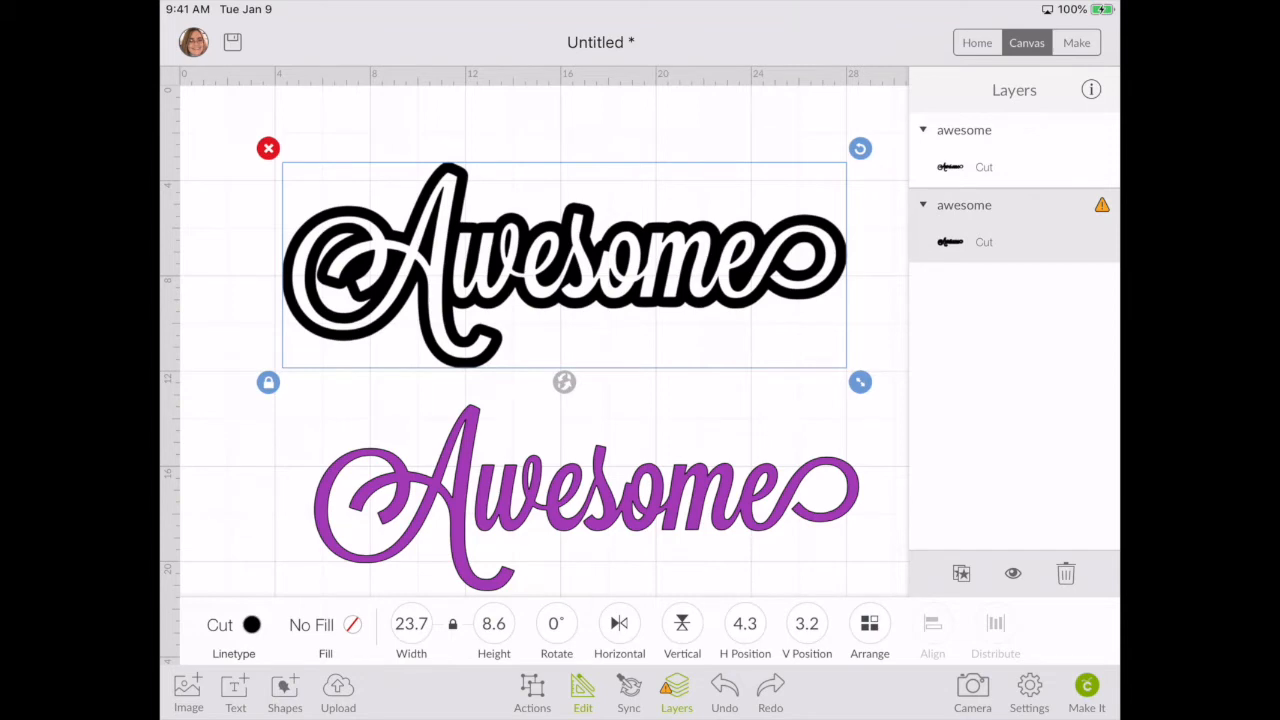
click(582, 693)
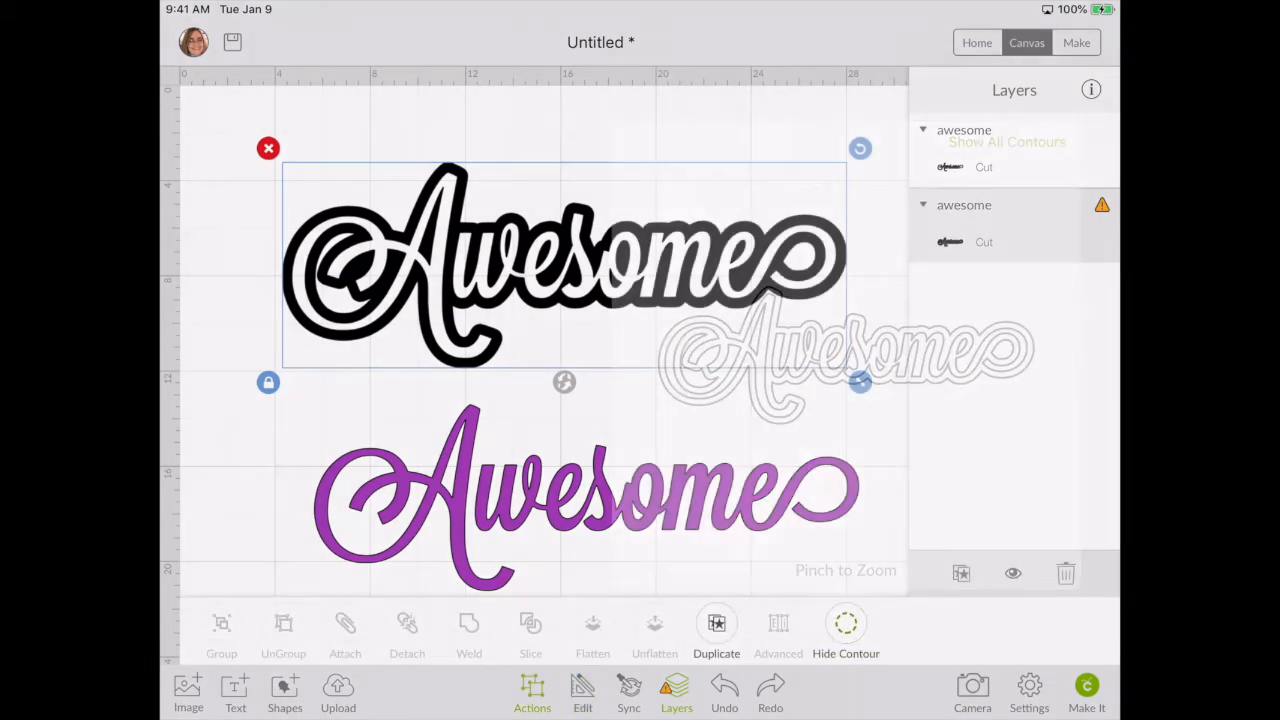
click(846, 623)
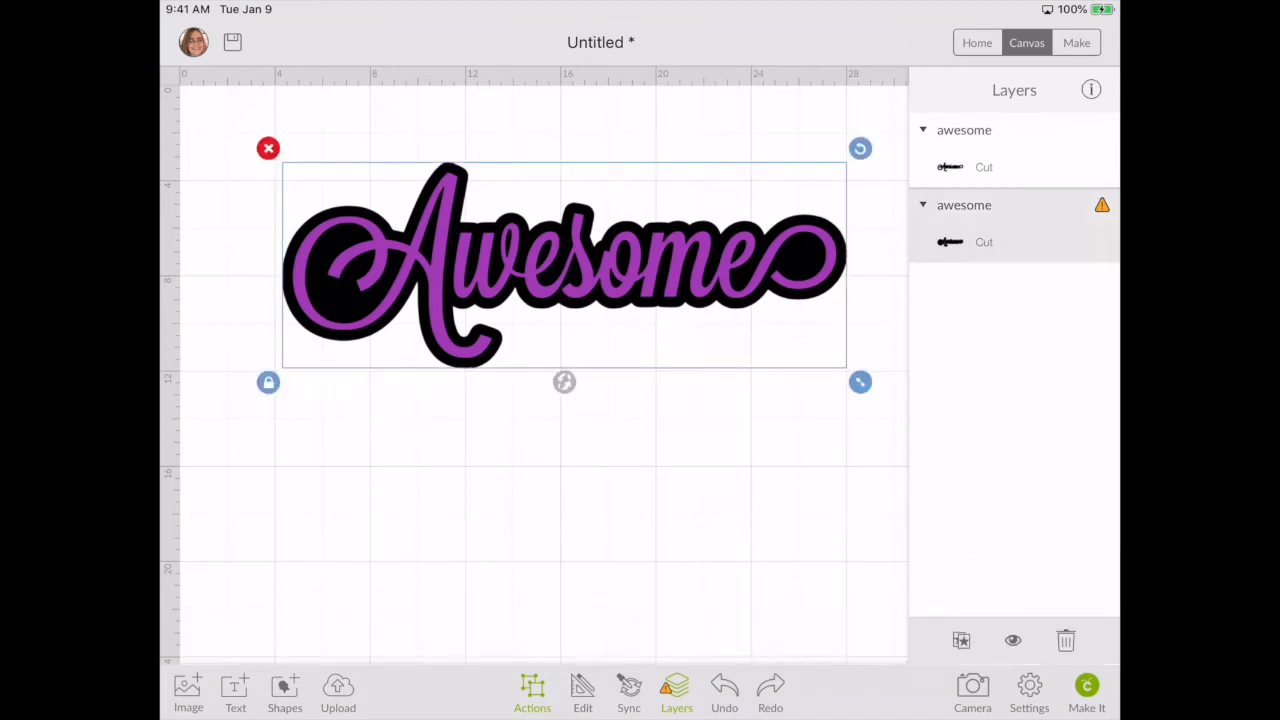
click(582, 690)
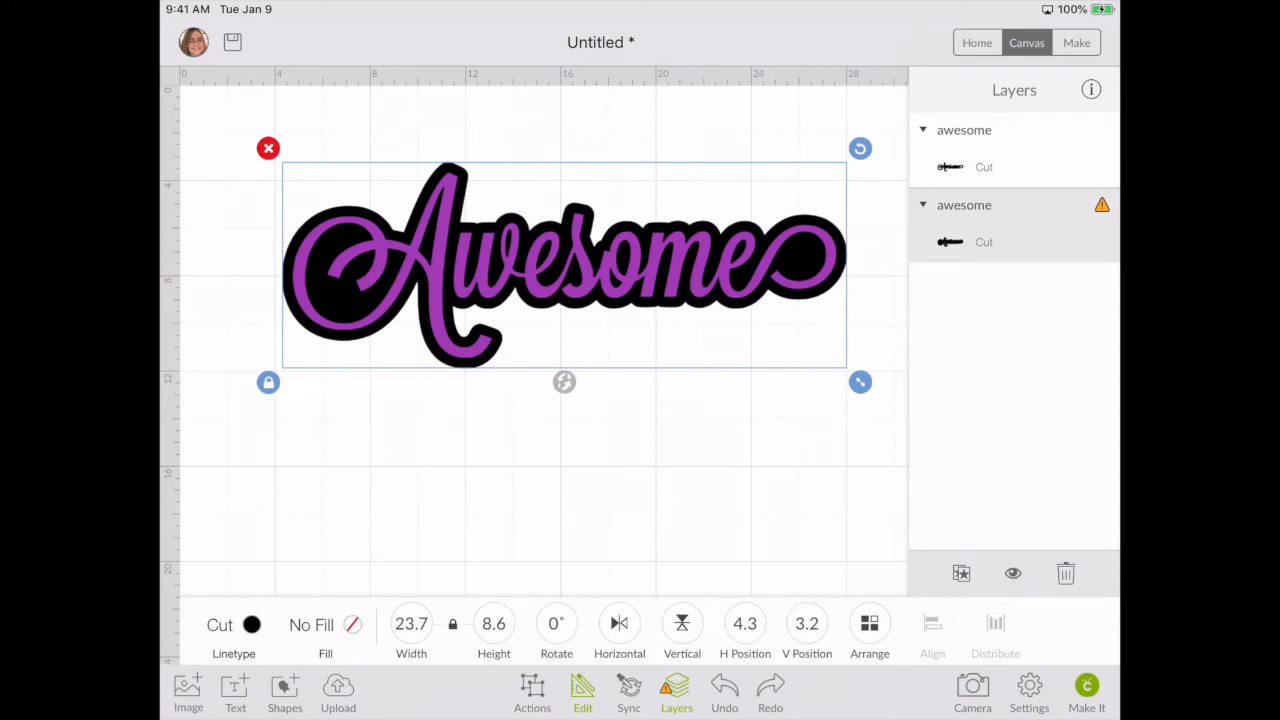